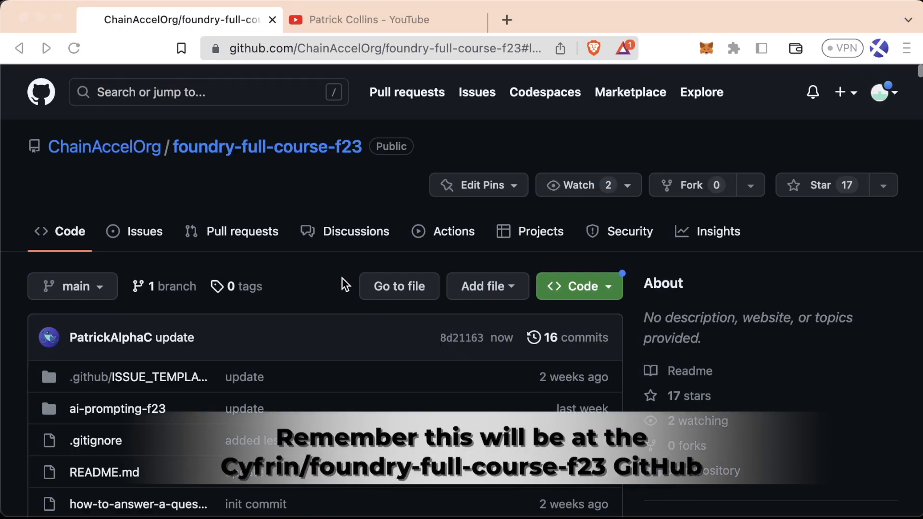
# Browse the foundry-full-course-f23 README, then open DefiLlama from a Brave search for defillama
pyautogui.scroll(-3)
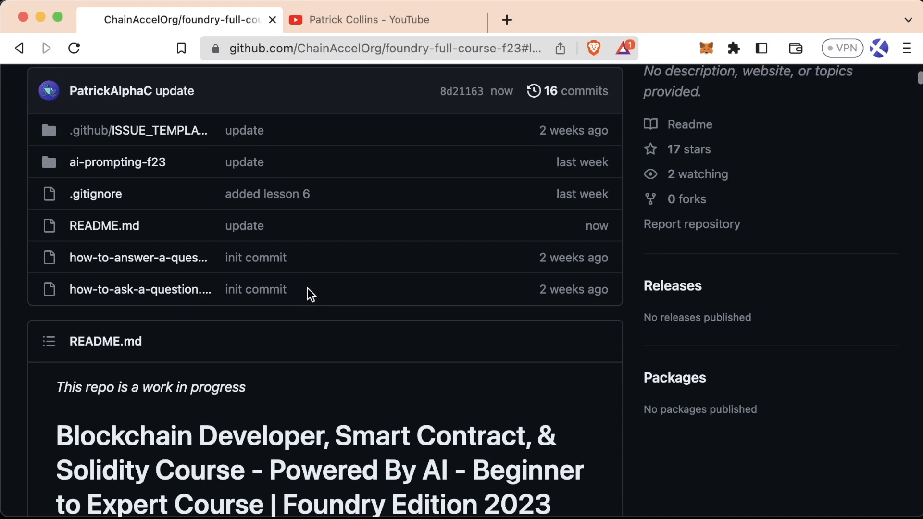
pyautogui.scroll(-3)
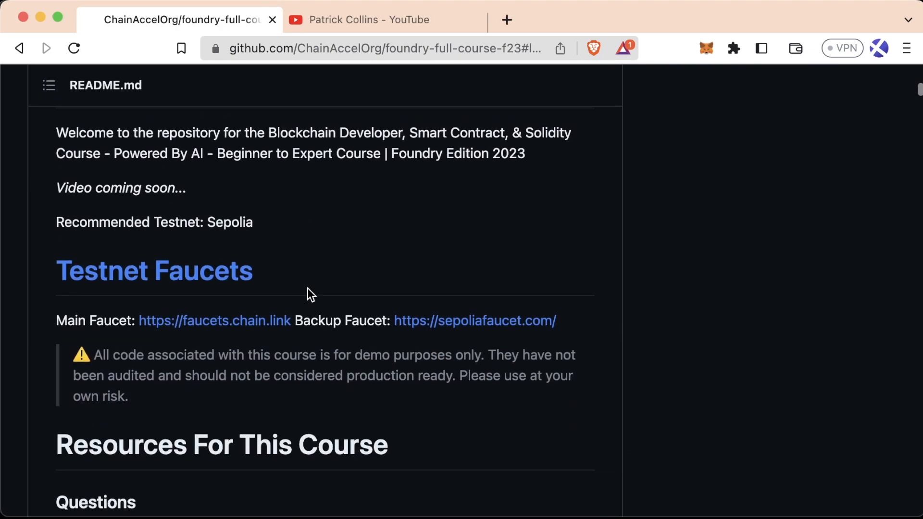
pyautogui.scroll(-3)
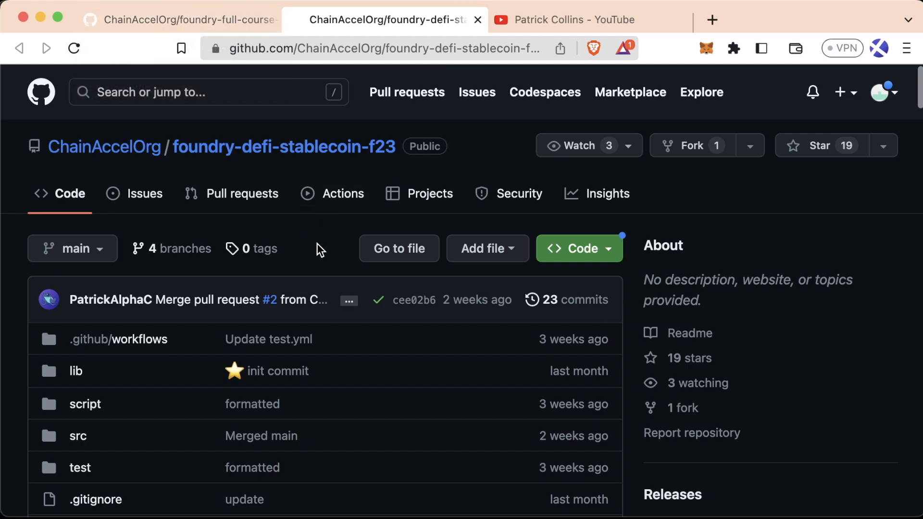
pyautogui.click(711, 19)
pyautogui.write('defillama')
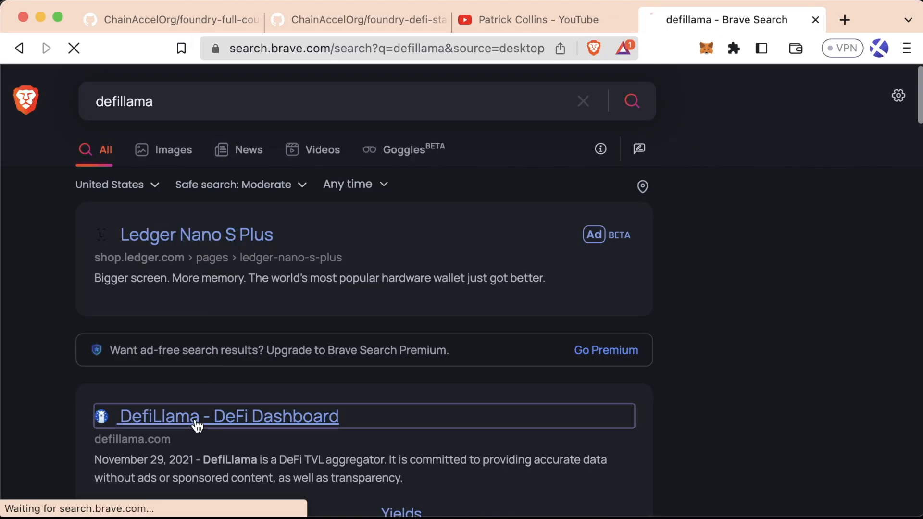
pyautogui.click(228, 416)
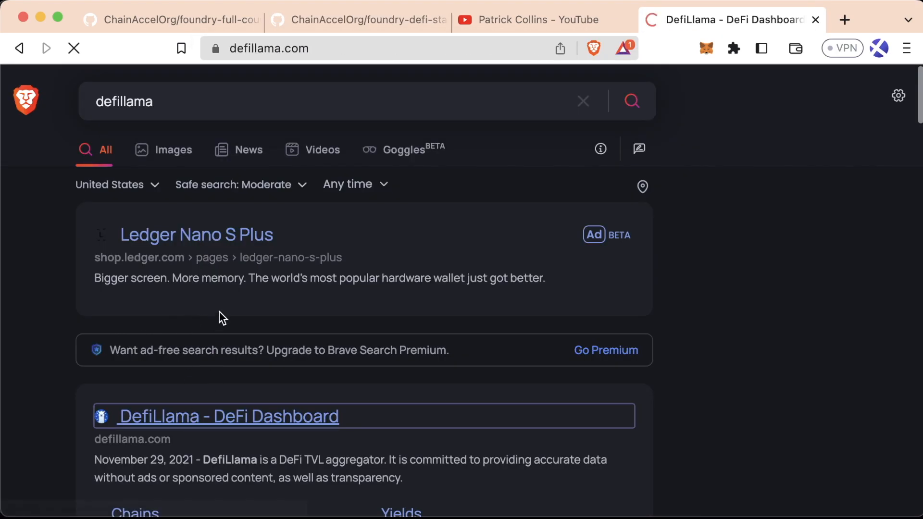
# Load defillama.com and scroll past the TVL chart to the TVL Rankings table
pyautogui.click(228, 416)
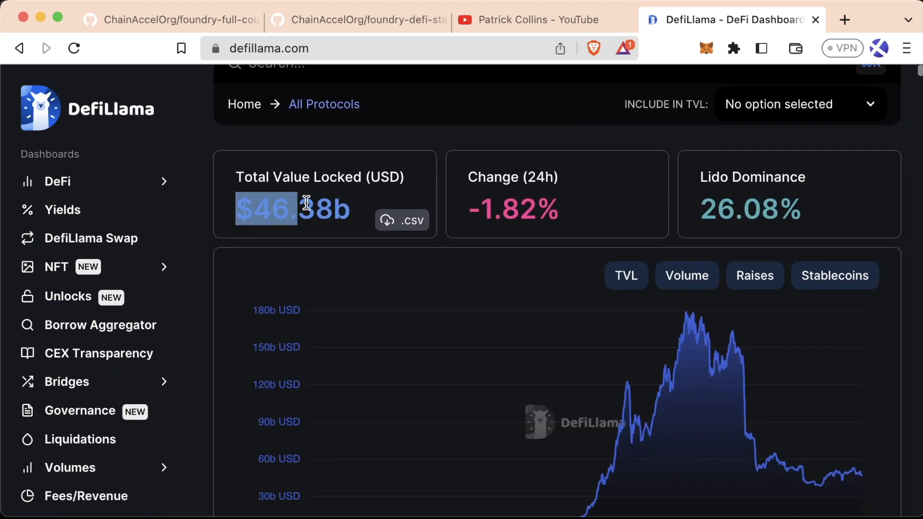
pyautogui.scroll(-3)
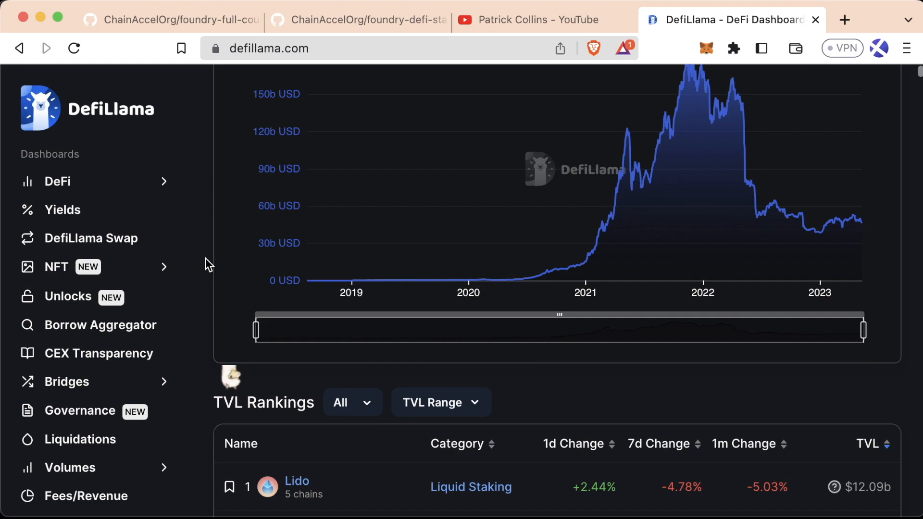
pyautogui.scroll(-3)
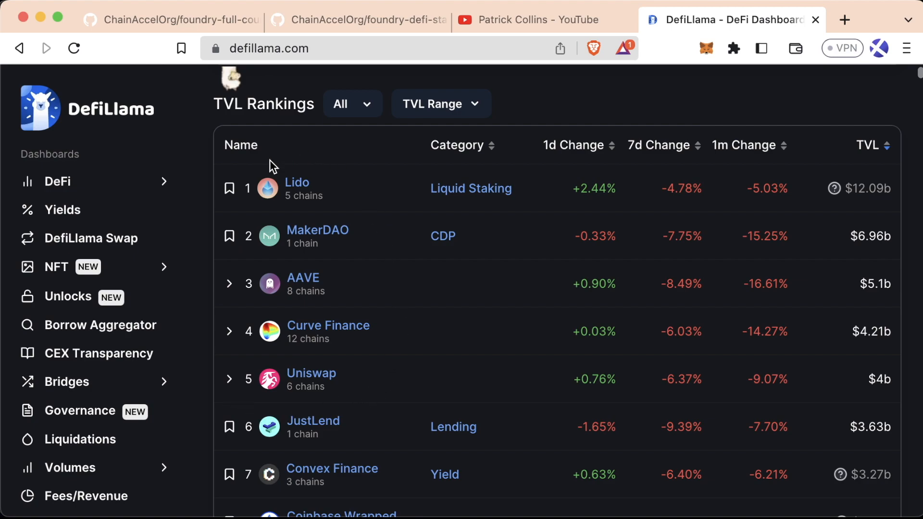
pyautogui.moveTo(333, 200)
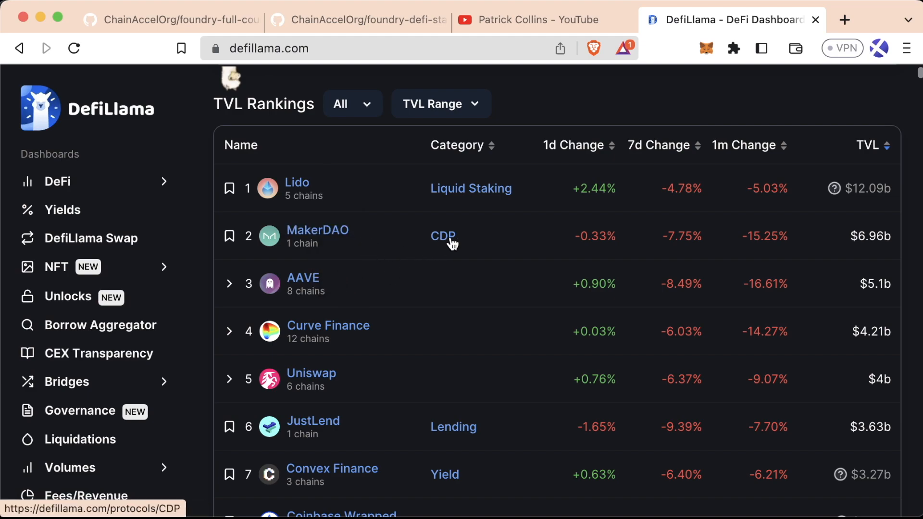
pyautogui.moveTo(438, 259)
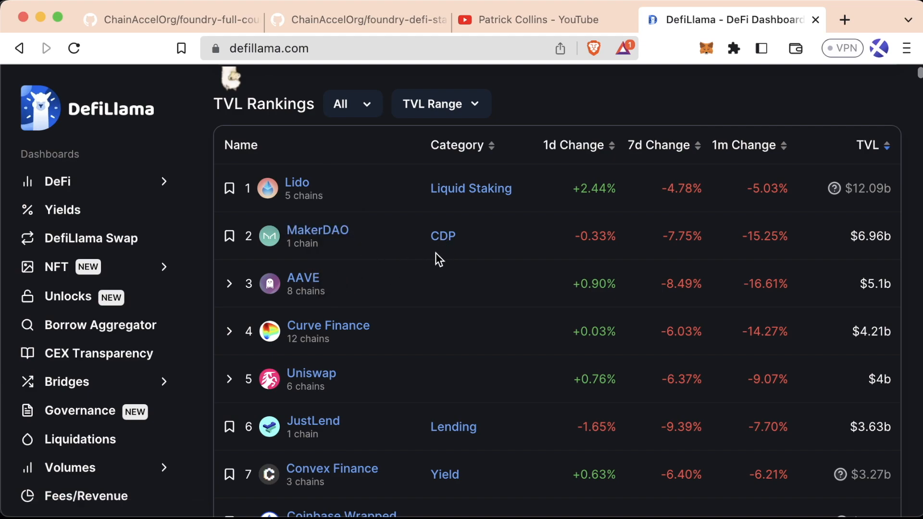
pyautogui.moveTo(382, 309)
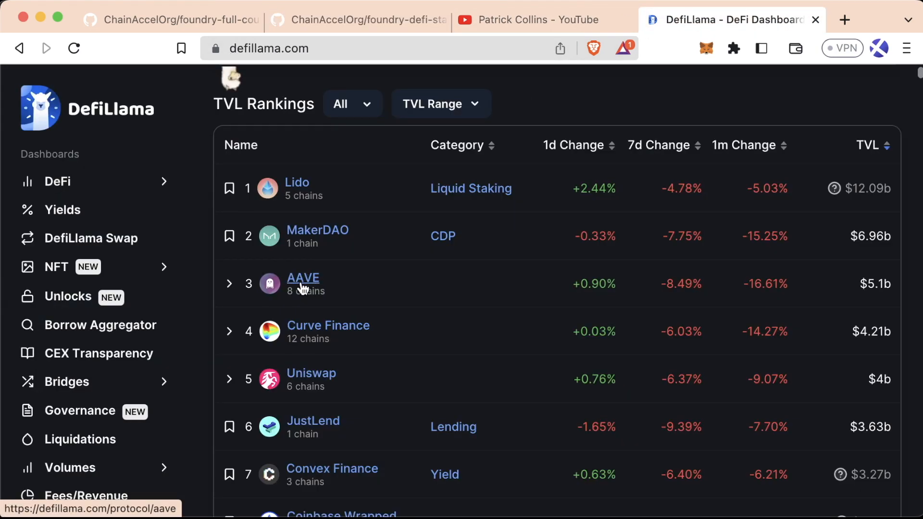
pyautogui.moveTo(349, 282)
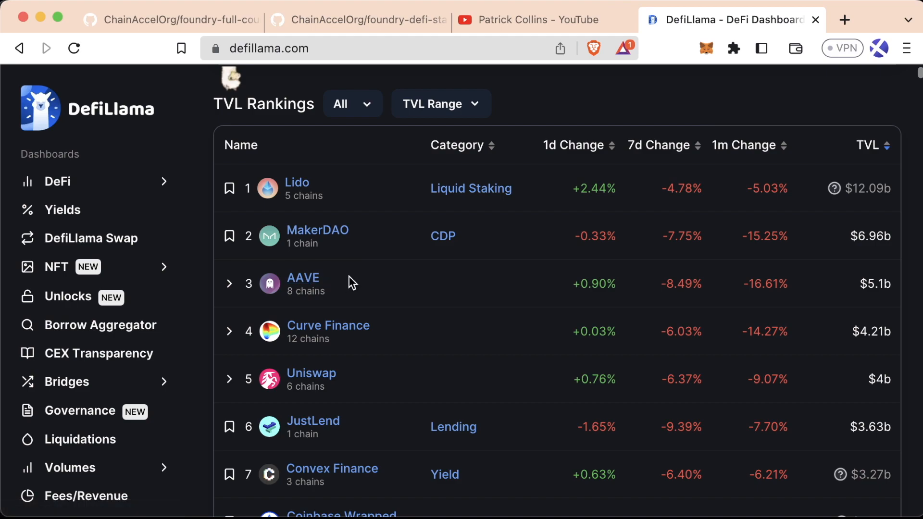
pyautogui.moveTo(328, 325)
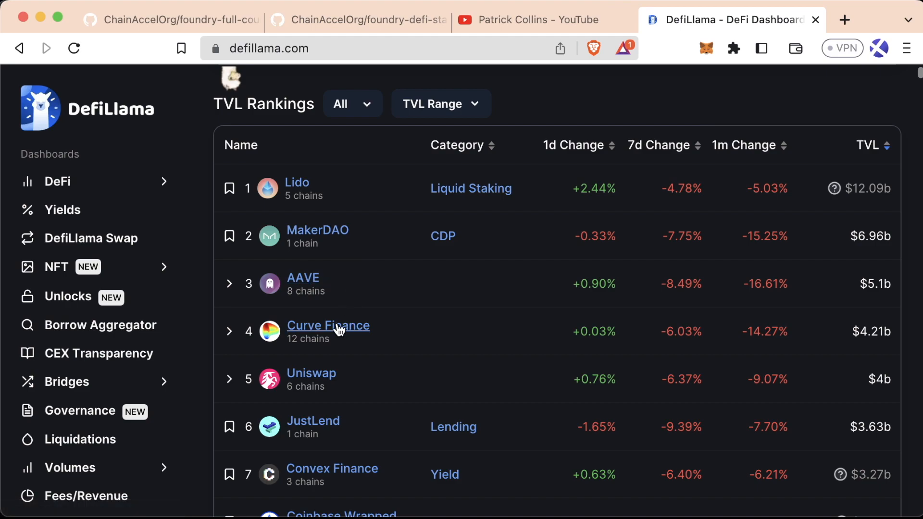
pyautogui.moveTo(421, 335)
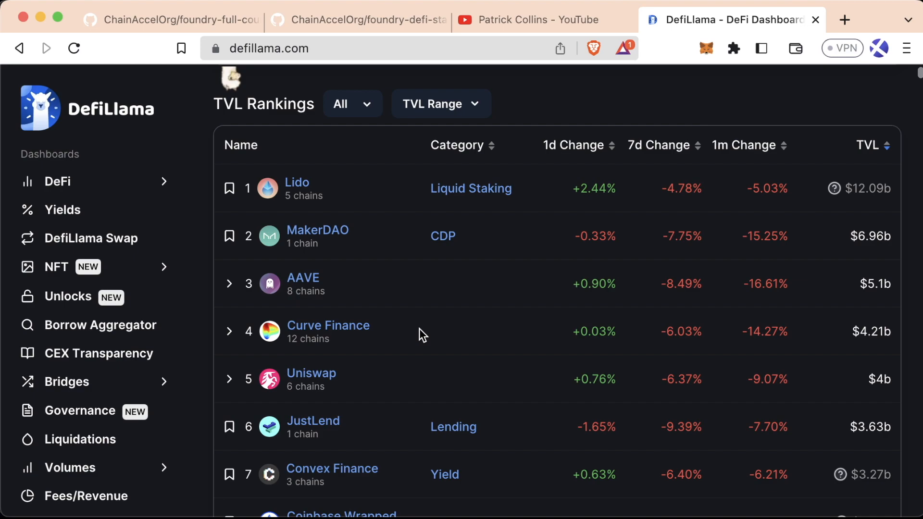
pyautogui.moveTo(337, 215)
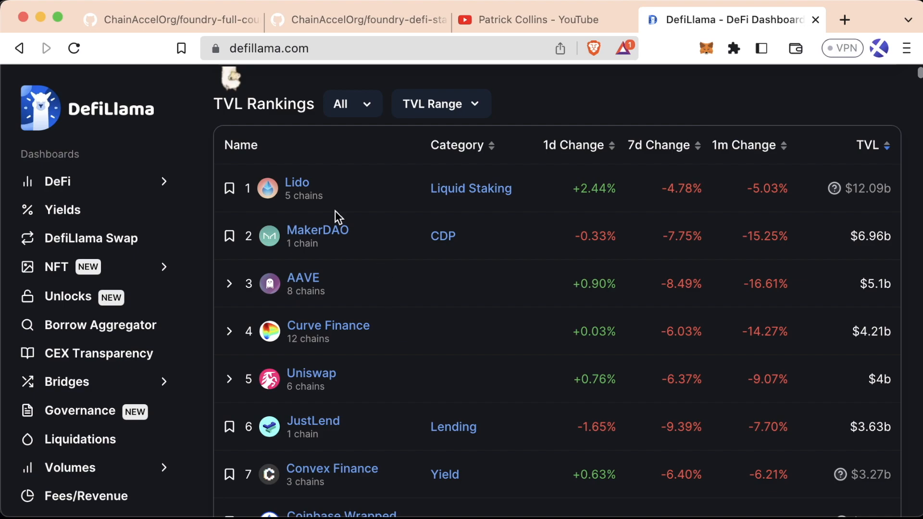
pyautogui.moveTo(330, 367)
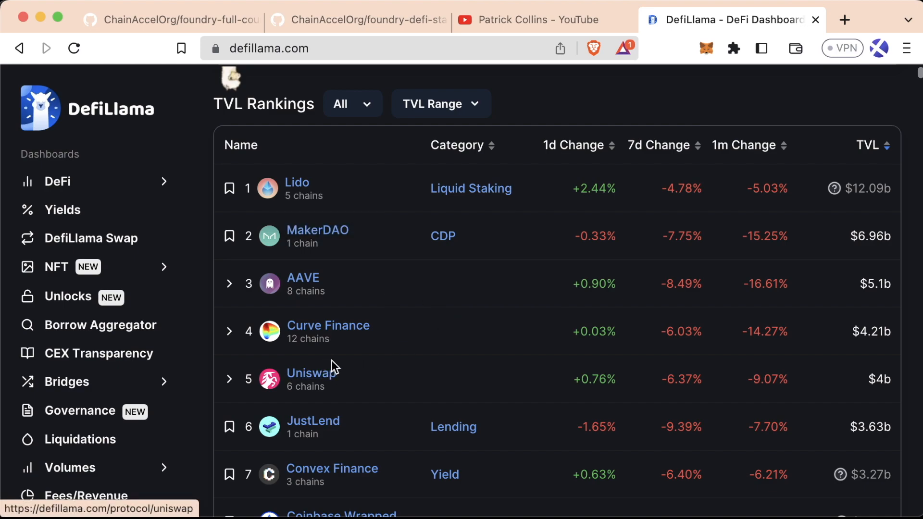
pyautogui.moveTo(338, 370)
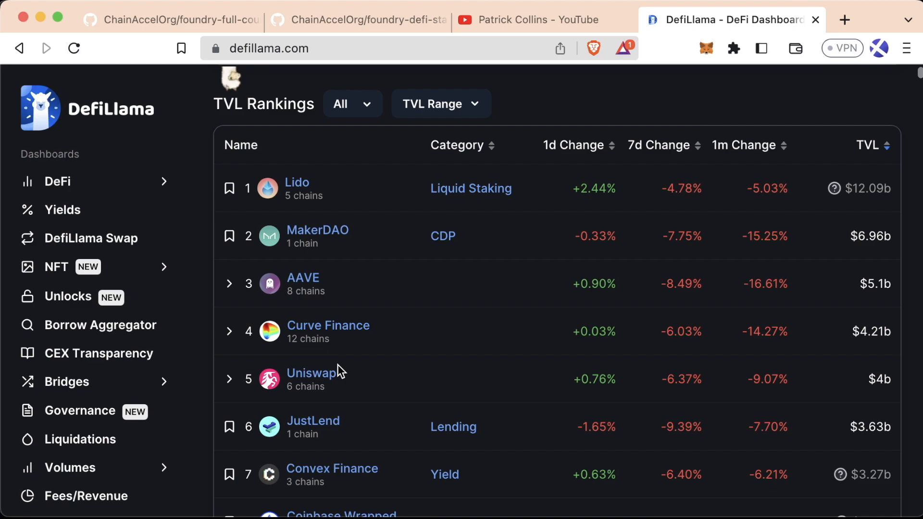
pyautogui.moveTo(273, 141)
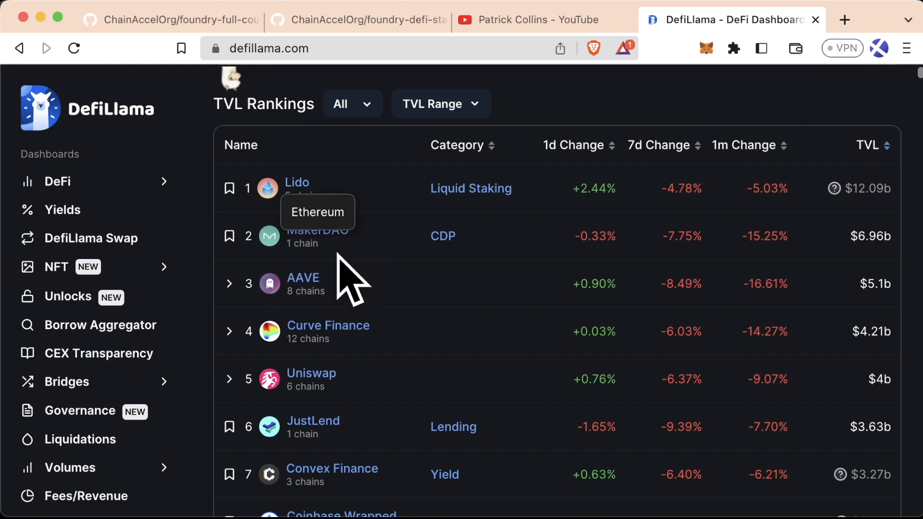
# Scroll down the TVL Rankings table and back to the $46.38b TVL overview
pyautogui.scroll(-3)
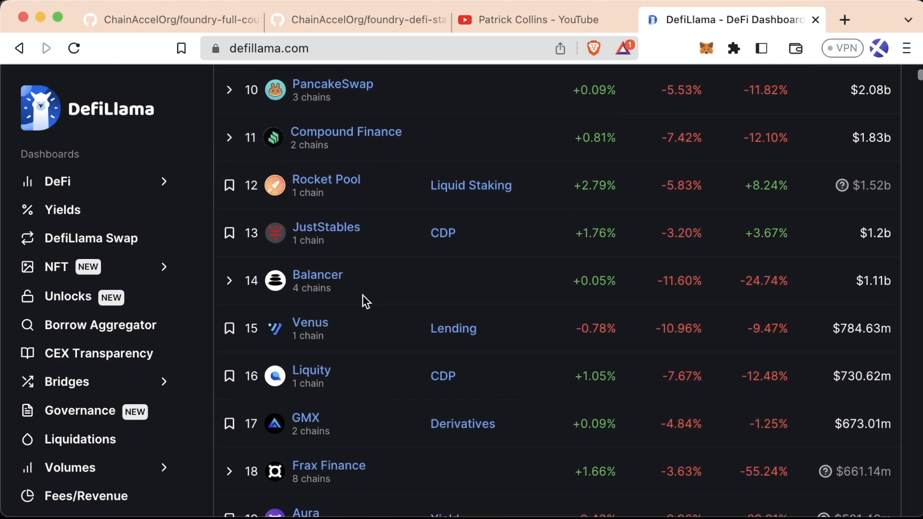
pyautogui.scroll(-3)
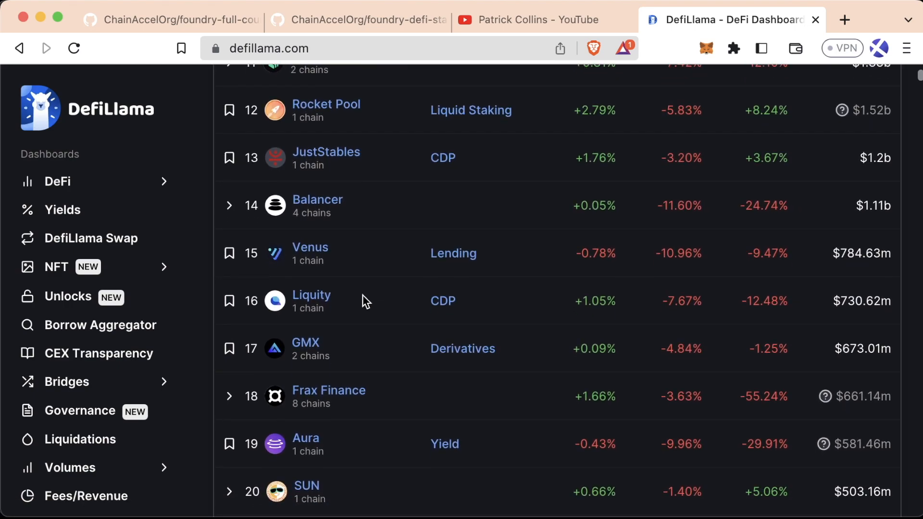
pyautogui.scroll(-3)
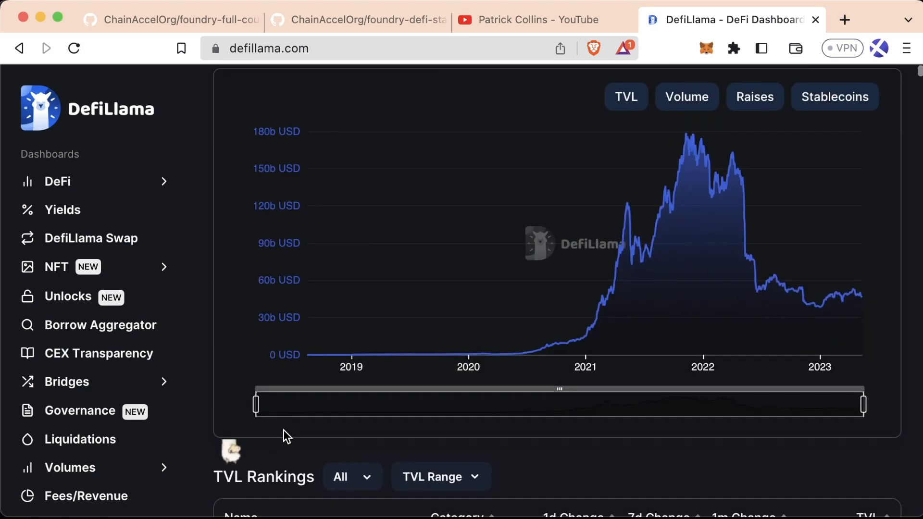
pyautogui.scroll(-3)
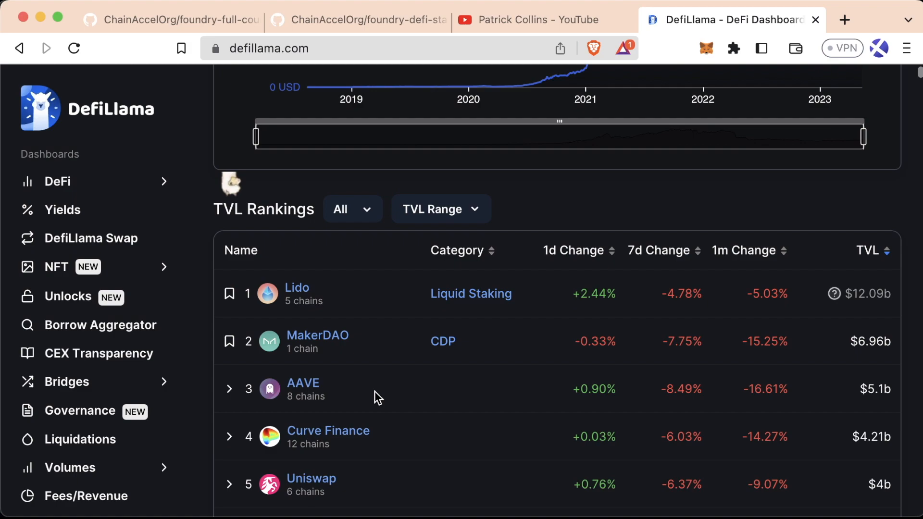
pyautogui.scroll(-3)
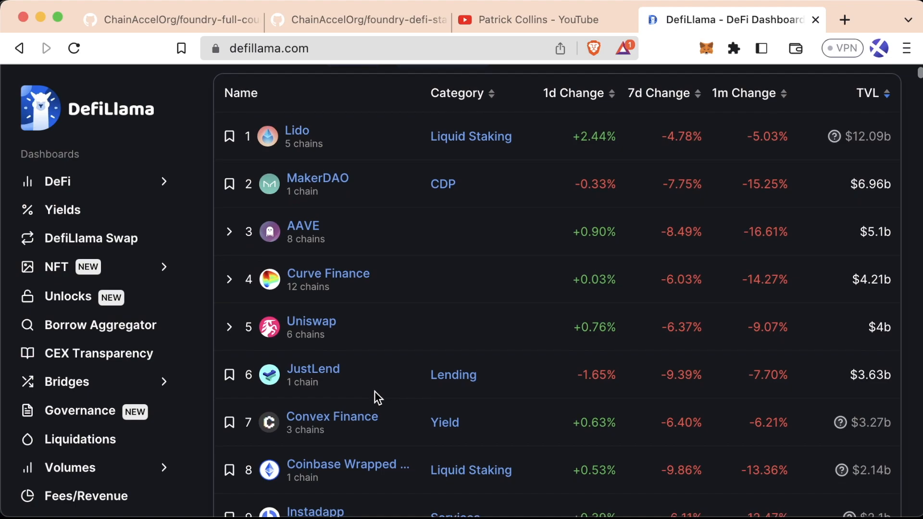
pyautogui.moveTo(378, 375)
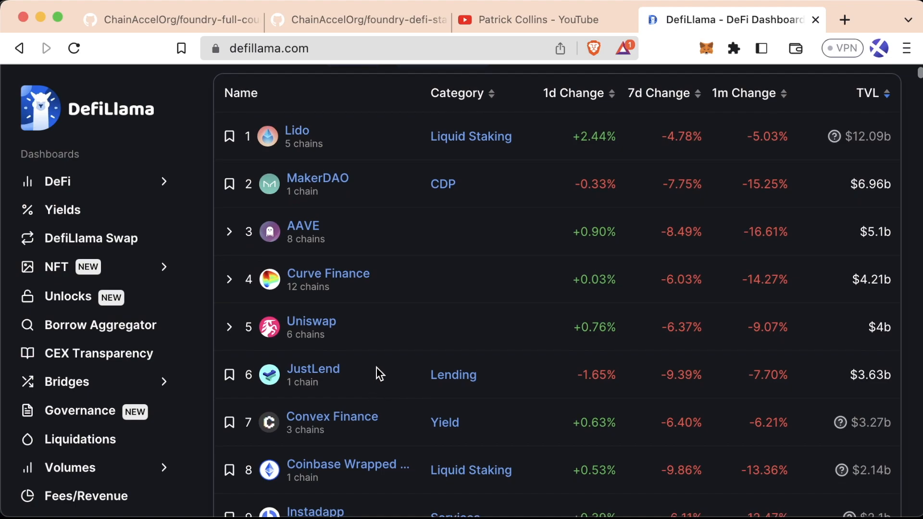
pyautogui.scroll(-3)
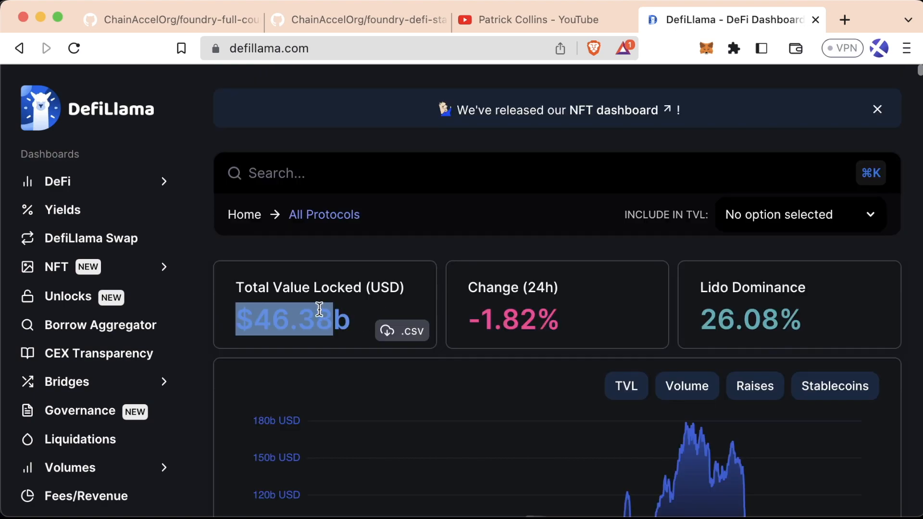
pyautogui.click(321, 248)
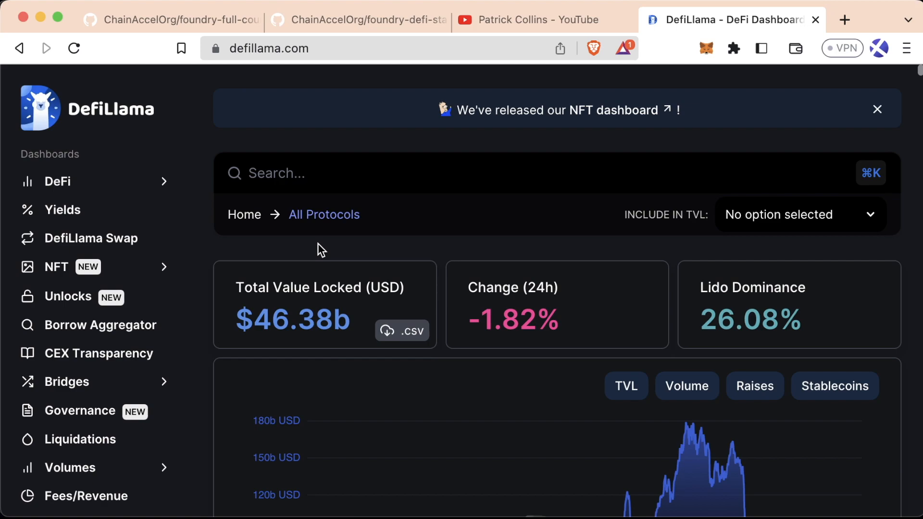
pyautogui.scroll(-3)
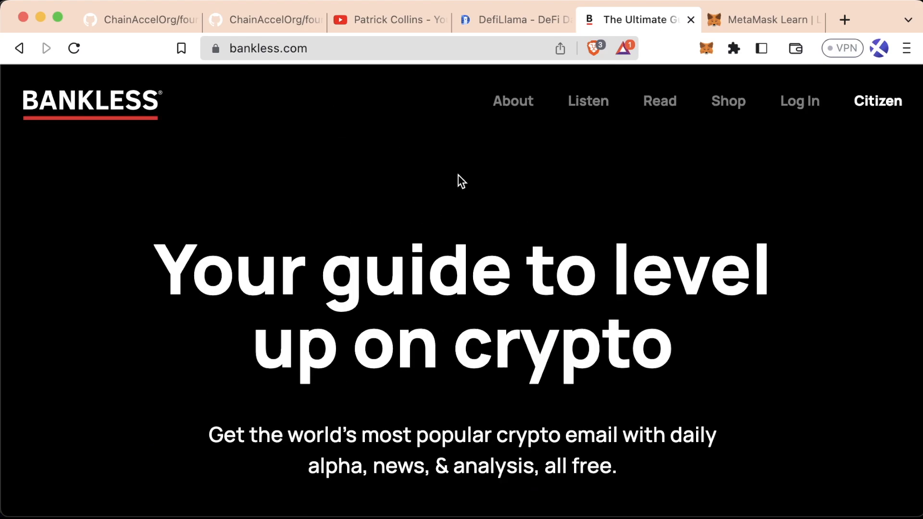
# Close the MetaMask Learn and 'The Ultimate Guide' tabs to show DefiLlama again
pyautogui.click(761, 20)
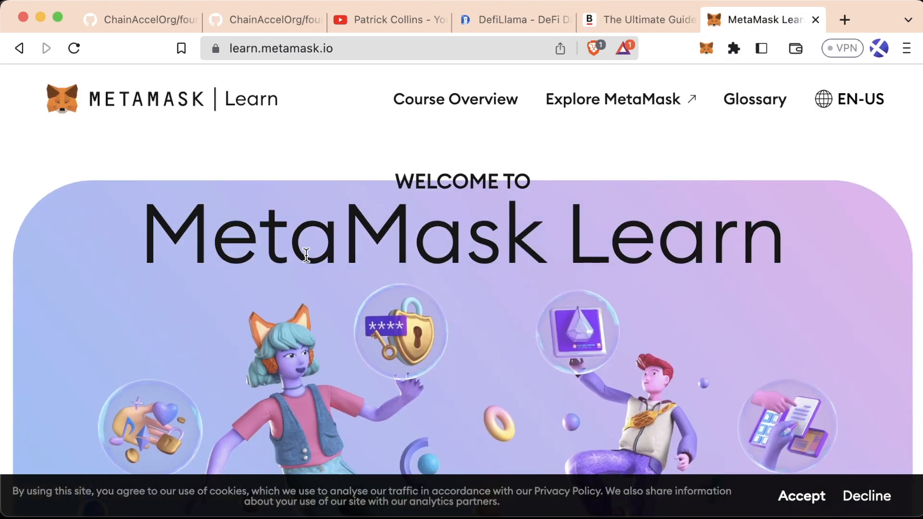
pyautogui.scroll(-3)
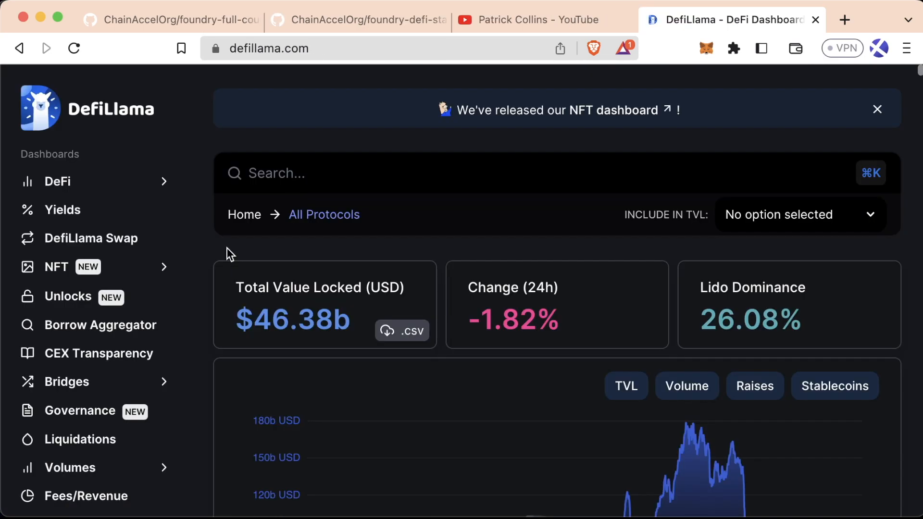
pyautogui.moveTo(223, 251)
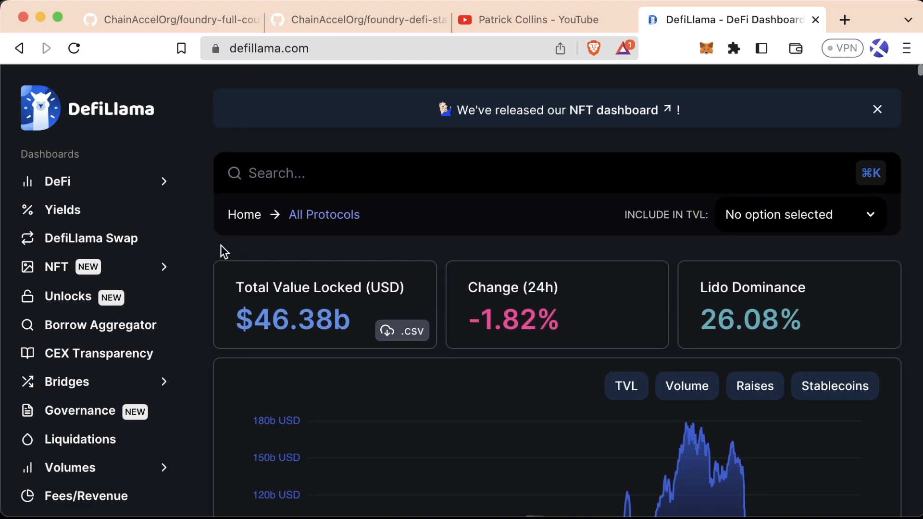
pyautogui.moveTo(288, 272)
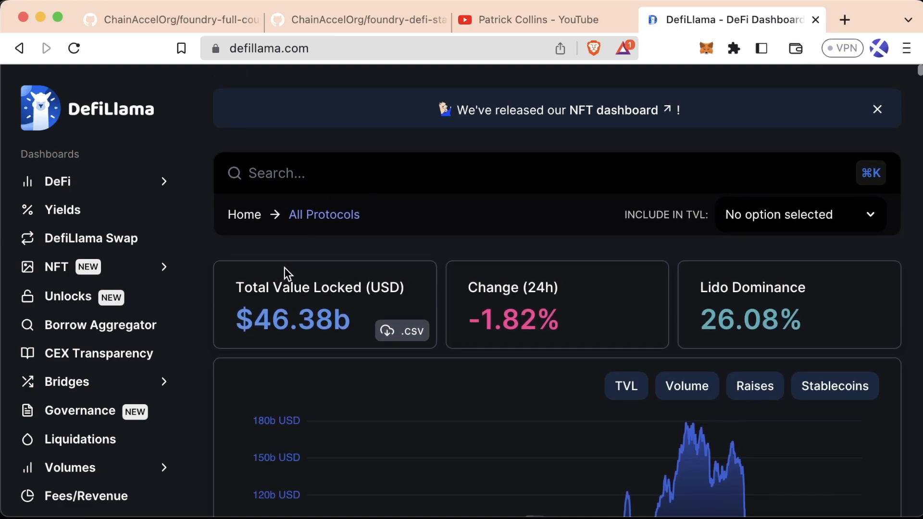
pyautogui.scroll(-3)
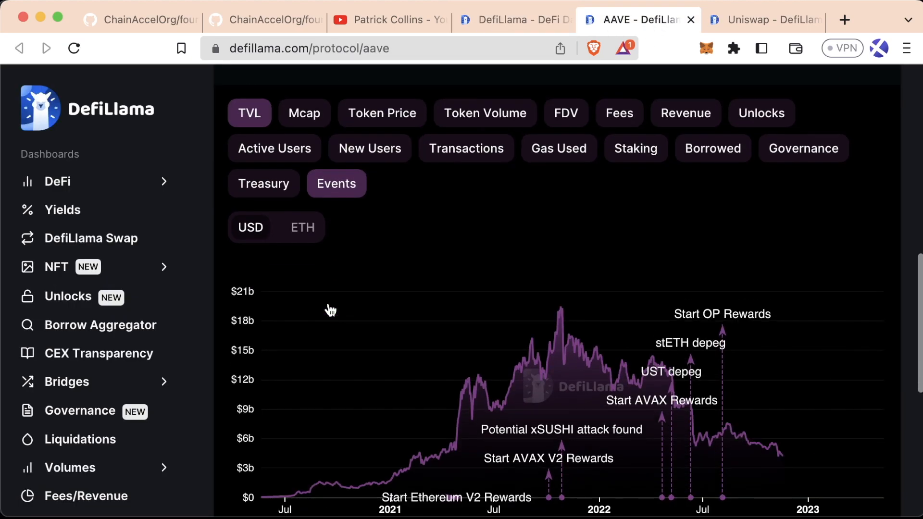
# Open Aave's website from the Protocol Information section of the AAVE page
pyautogui.scroll(-3)
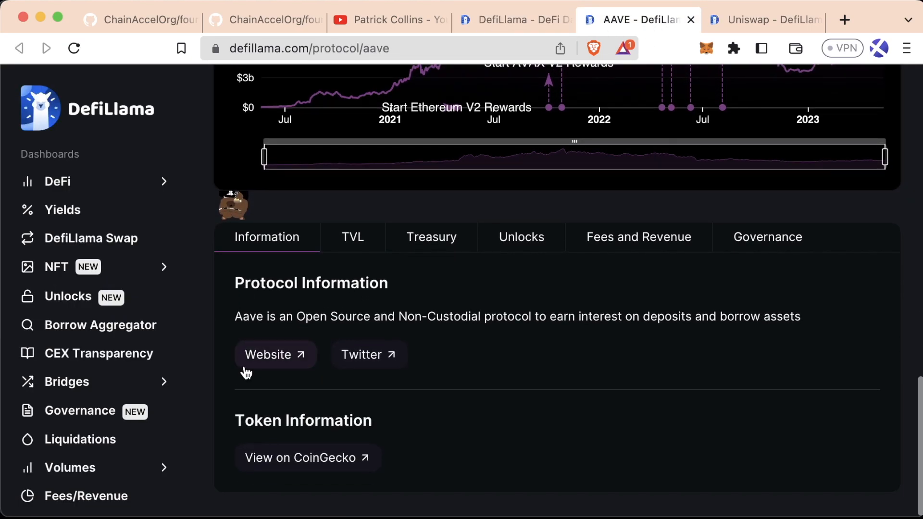
pyautogui.click(268, 354)
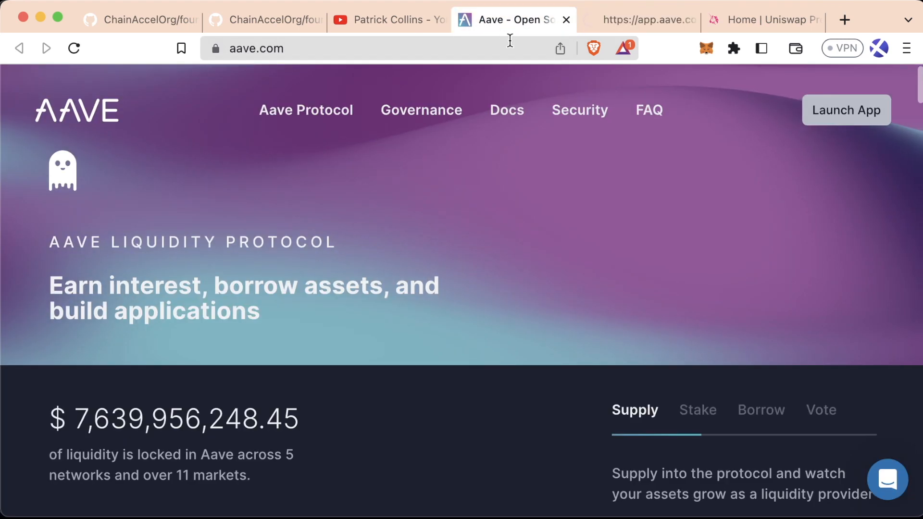
# Launch the Aave app, connect MetaMask as a browser wallet, and dismiss the governance banner
pyautogui.click(845, 110)
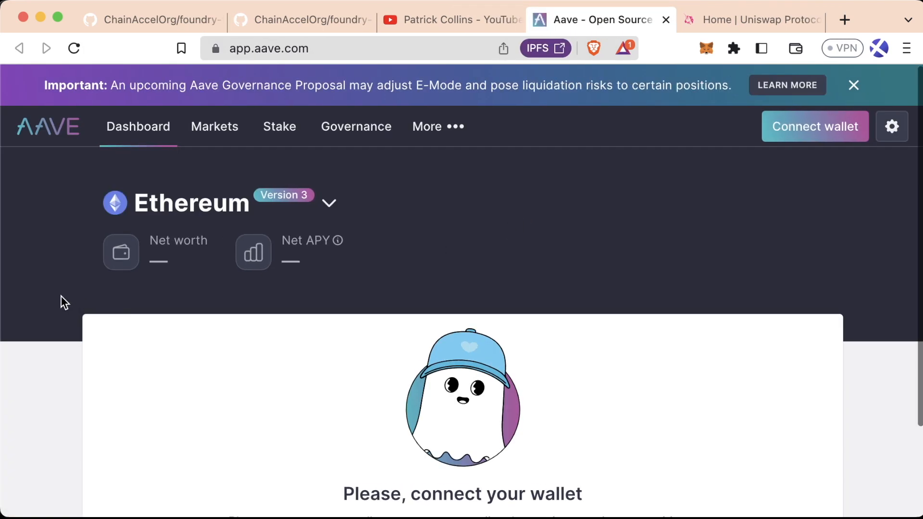
pyautogui.moveTo(814, 126)
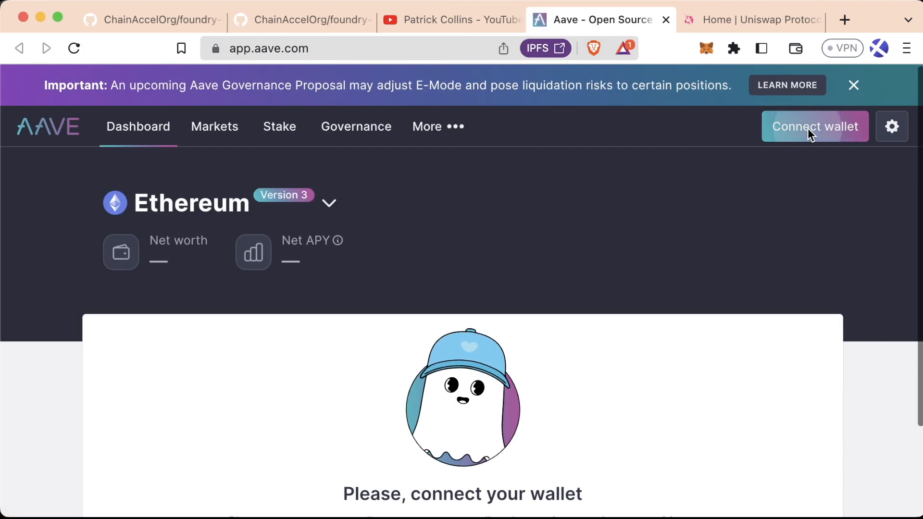
pyautogui.click(814, 125)
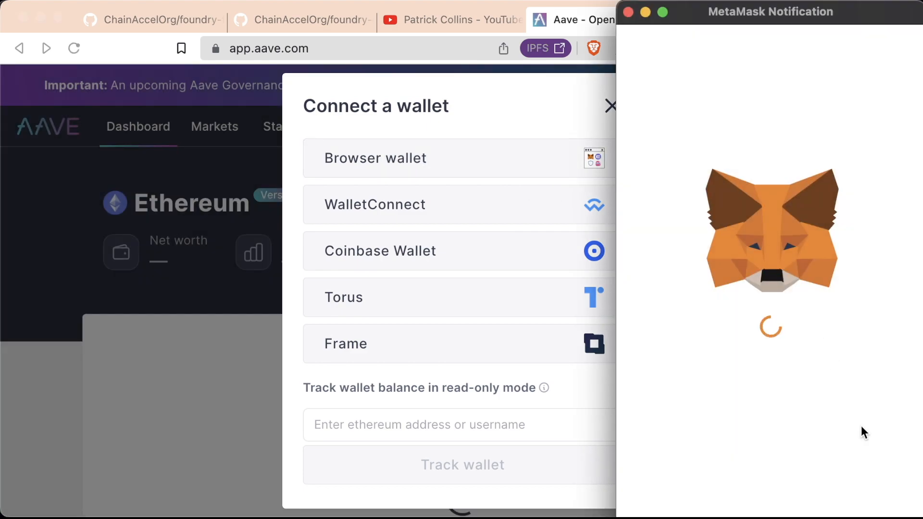
pyautogui.click(375, 158)
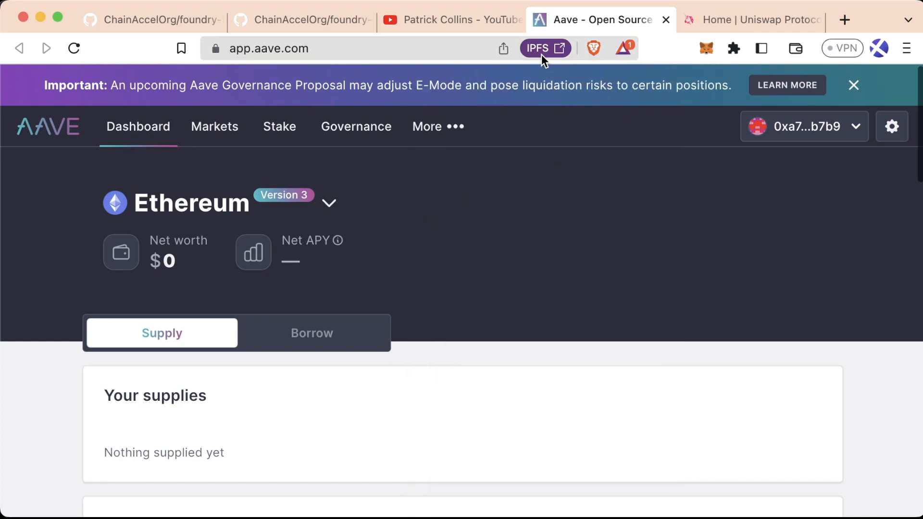
pyautogui.click(852, 85)
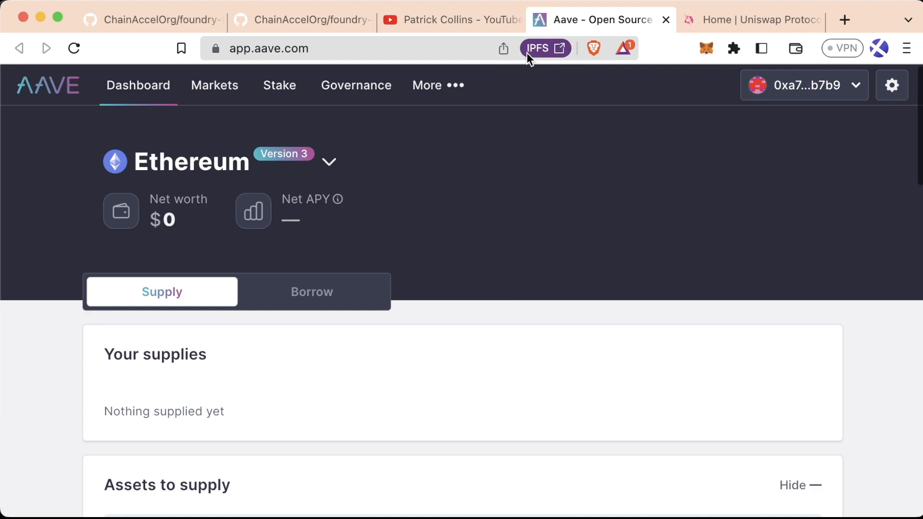
pyautogui.moveTo(502, 108)
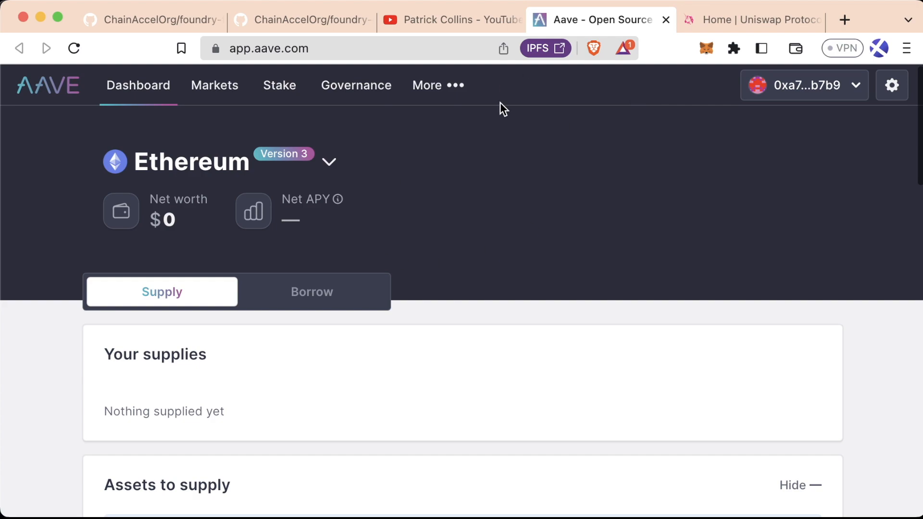
pyautogui.moveTo(527, 157)
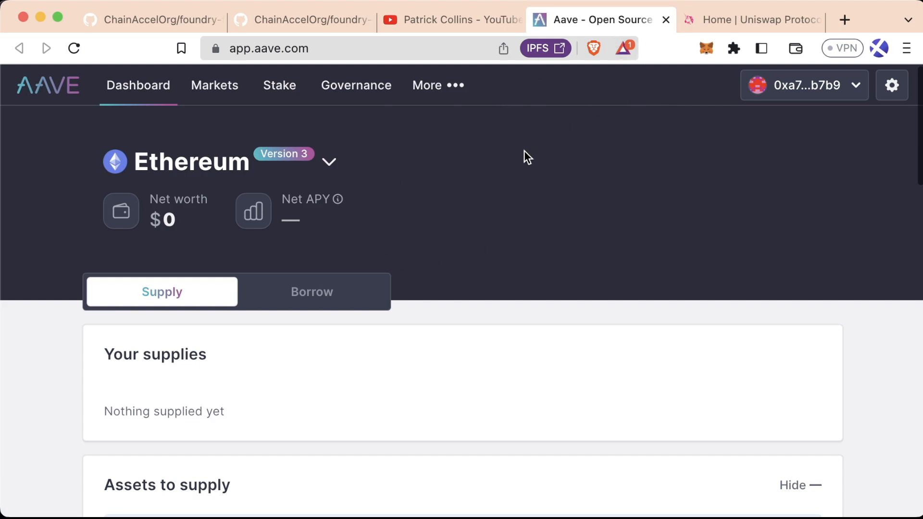
pyautogui.moveTo(52, 301)
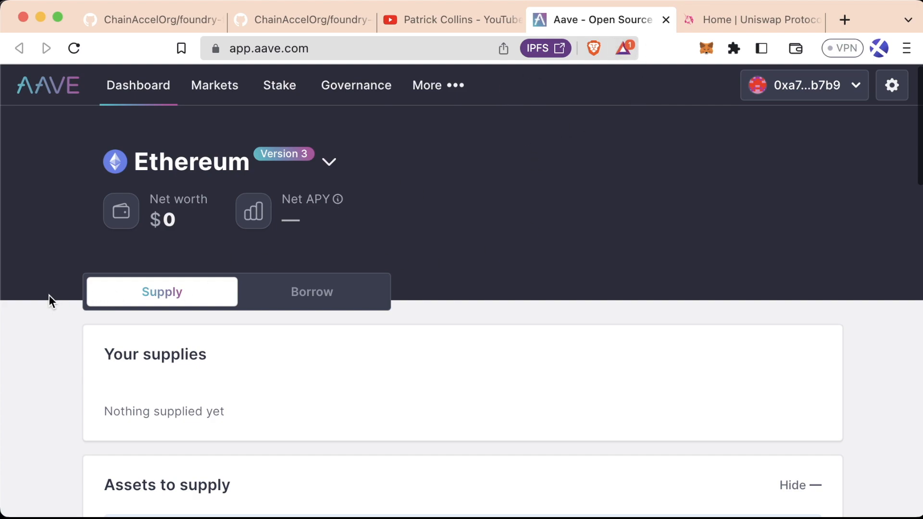
# Scroll to Assets to supply and highlight the DAI 2.14% and USDC 2.54% APYs
pyautogui.scroll(-3)
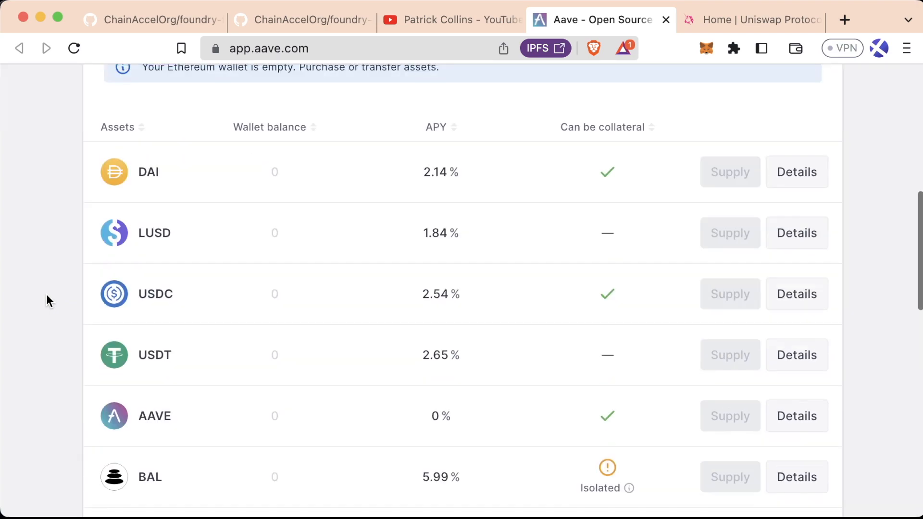
pyautogui.moveTo(317, 198)
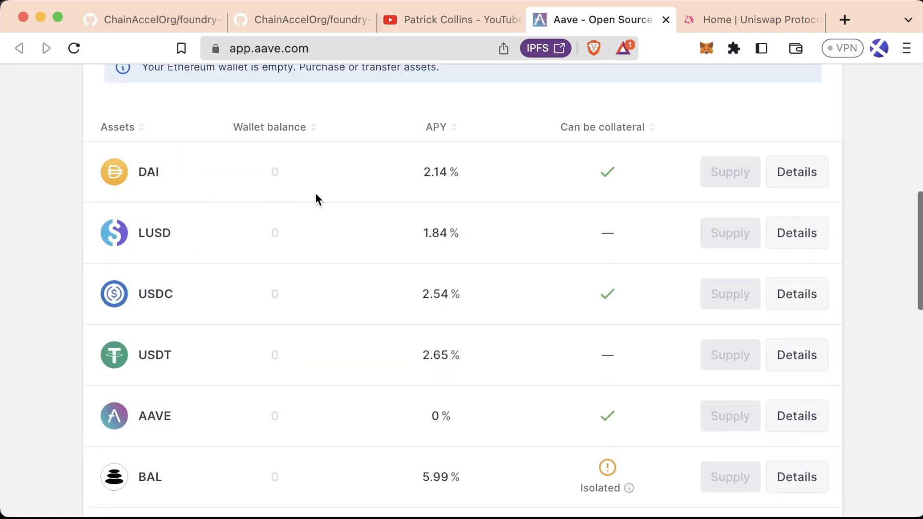
pyautogui.doubleClick(433, 172)
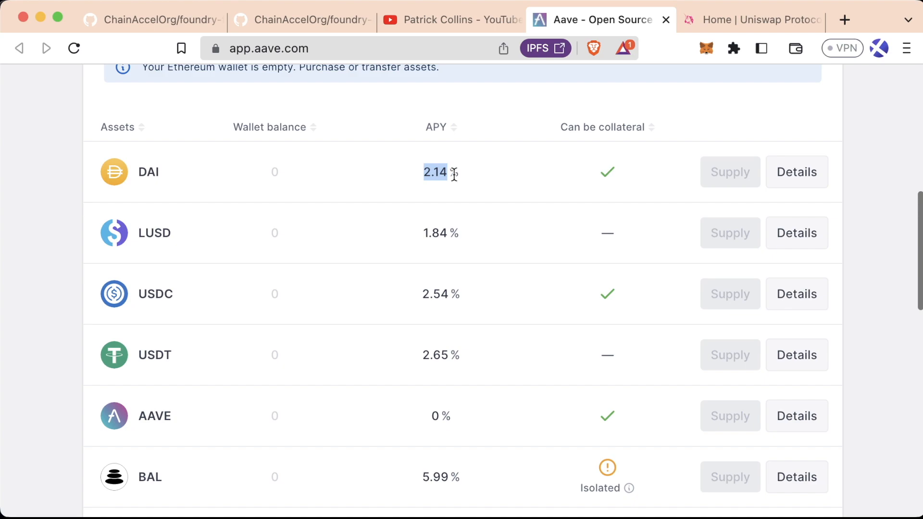
pyautogui.moveTo(382, 202)
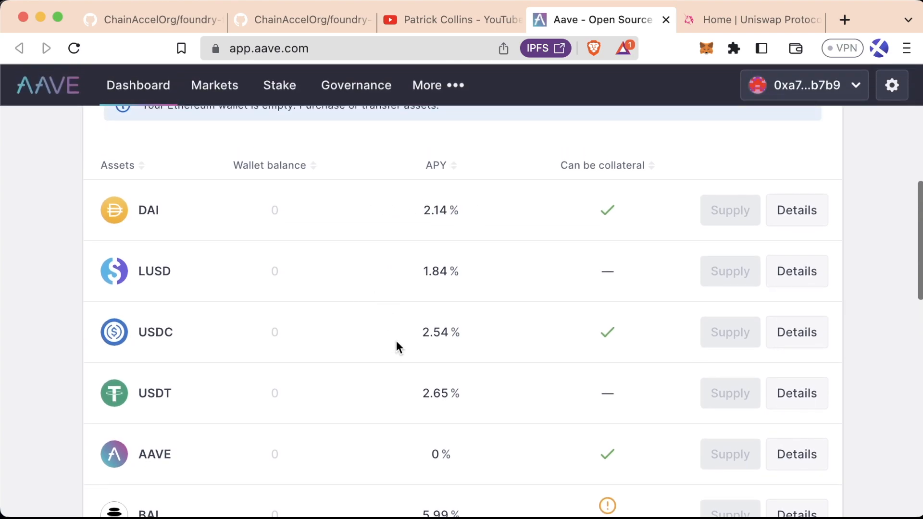
pyautogui.moveTo(474, 341)
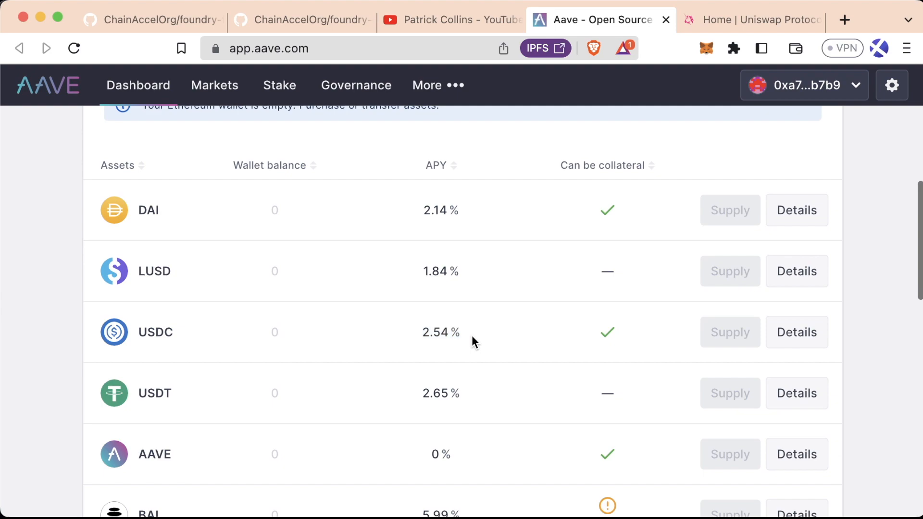
pyautogui.doubleClick(425, 333)
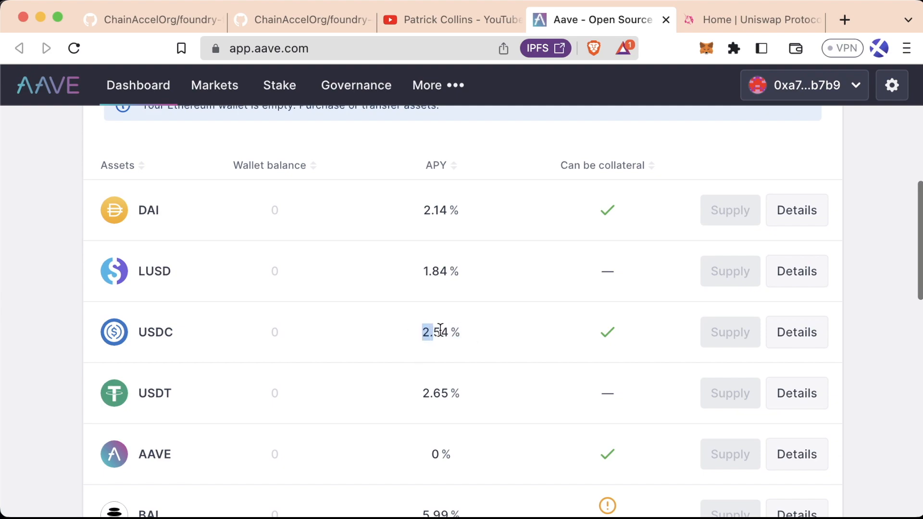
pyautogui.moveTo(499, 324)
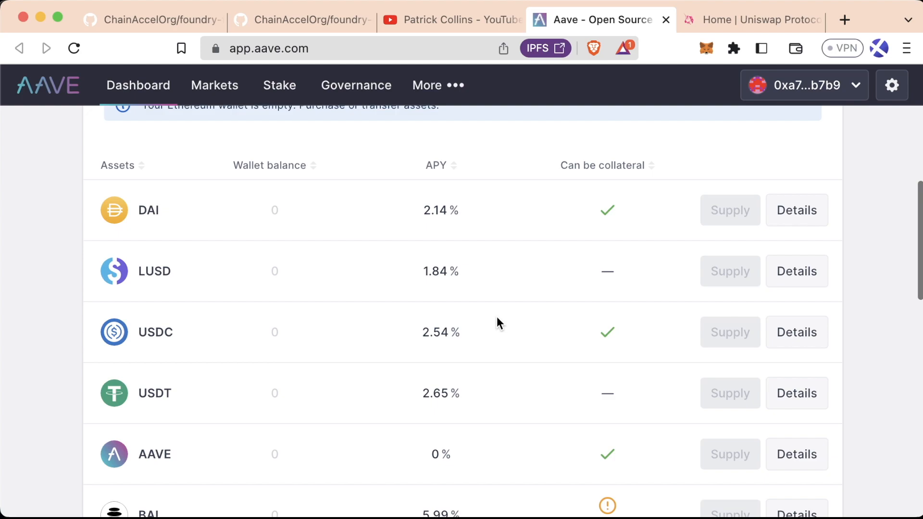
pyautogui.moveTo(419, 352)
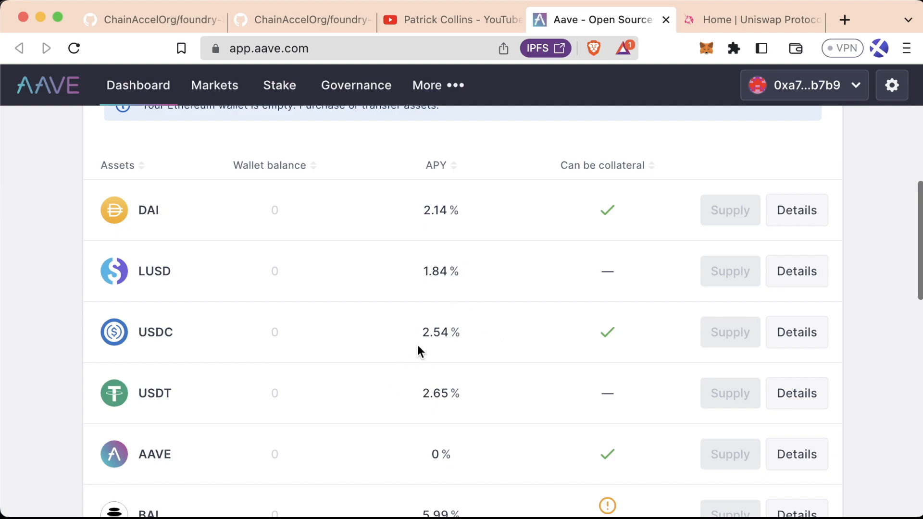
pyautogui.scroll(-3)
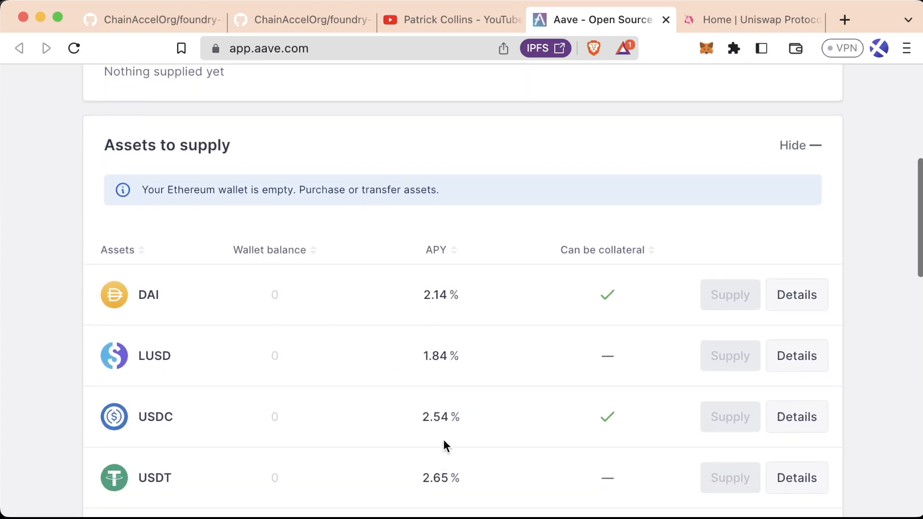
# Browse the Assets to borrow list (DAI 3.80%, USDC 3.58%), then return to the Supply view
pyautogui.click(310, 278)
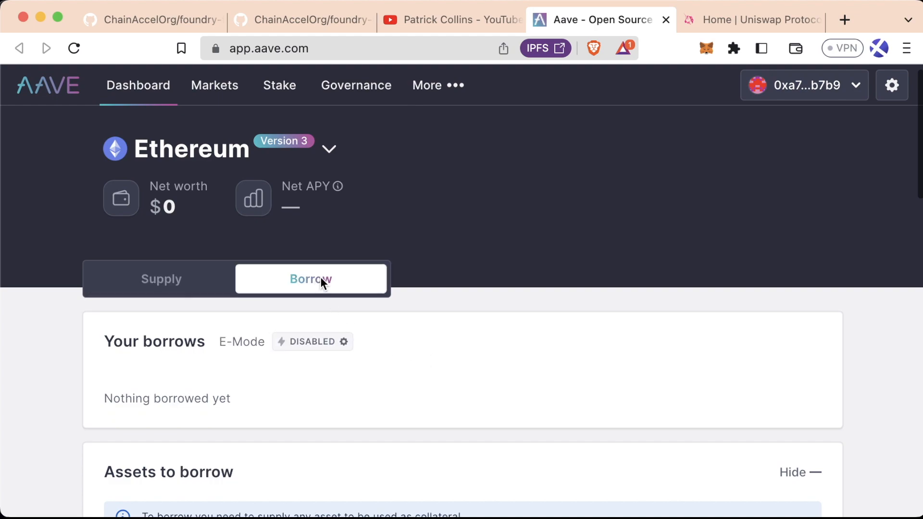
pyautogui.scroll(-3)
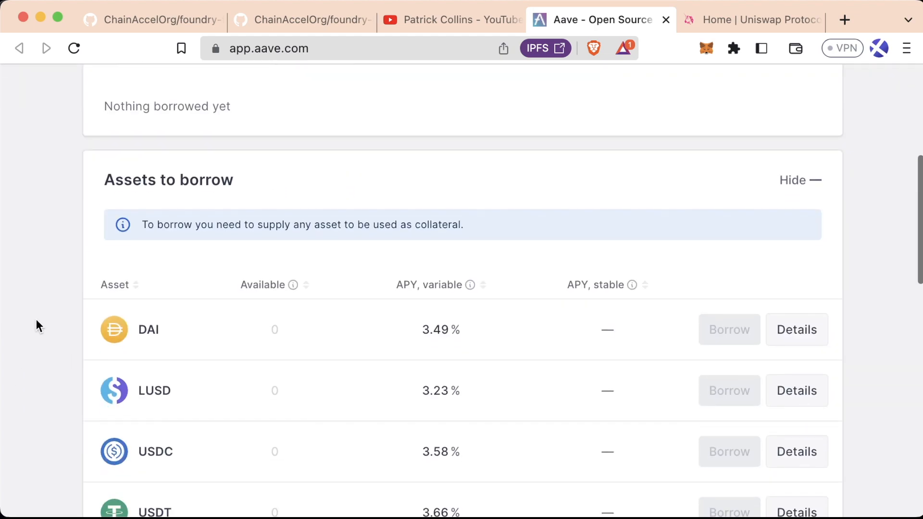
pyautogui.scroll(-3)
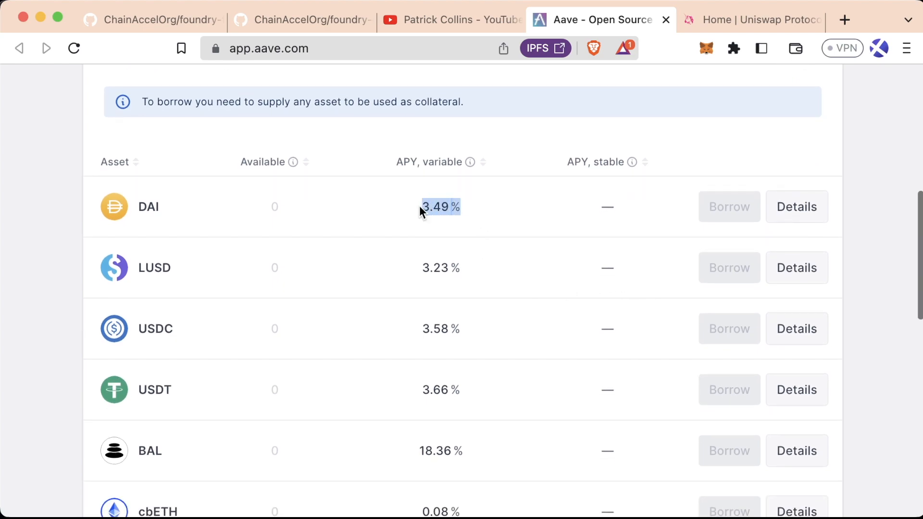
pyautogui.scroll(-3)
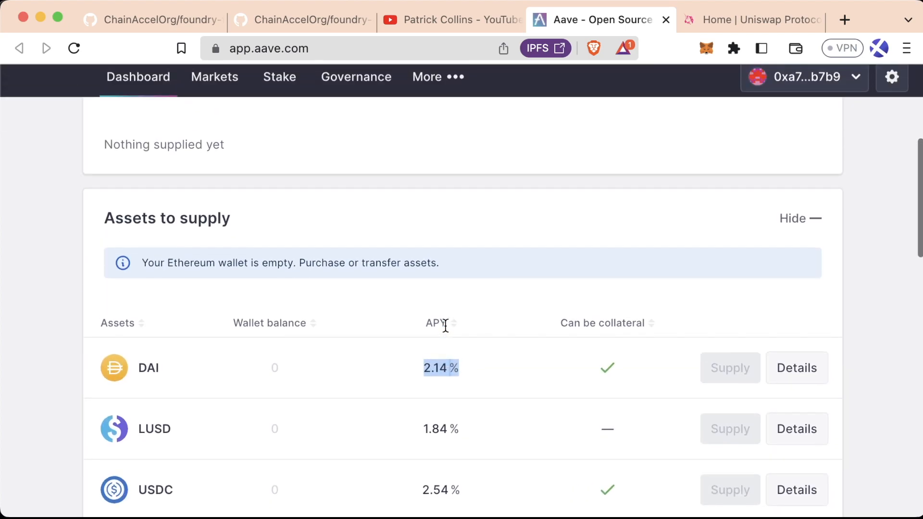
pyautogui.scroll(-3)
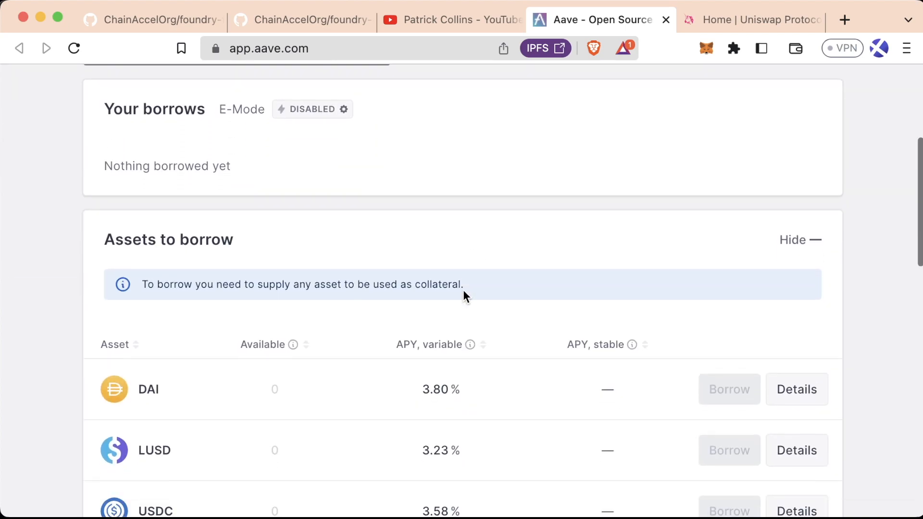
pyautogui.scroll(-3)
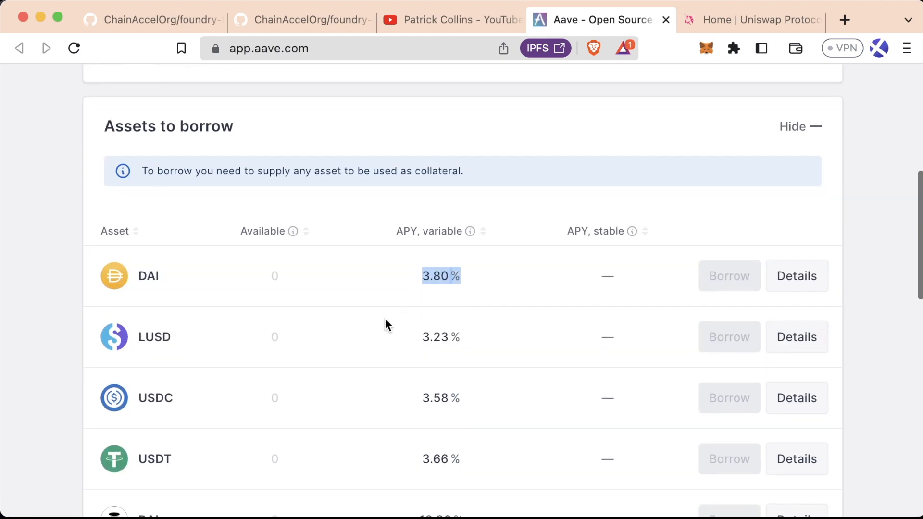
pyautogui.scroll(3)
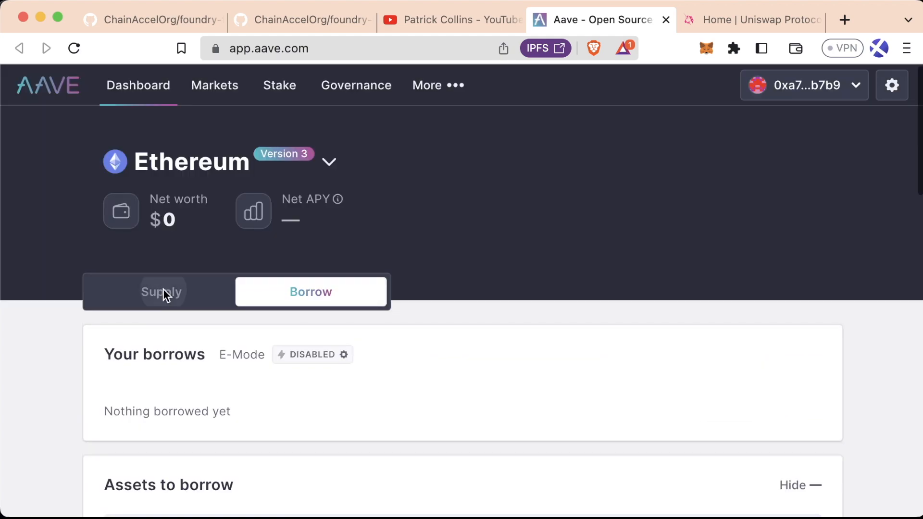
pyautogui.click(162, 291)
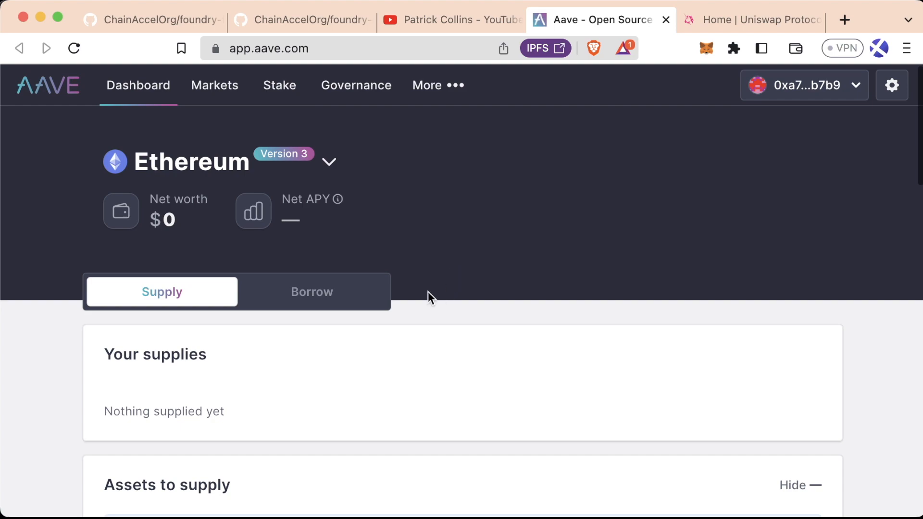
# Launch the Uniswap swap app and dismiss MetaMask's account-not-connected notice
pyautogui.click(752, 19)
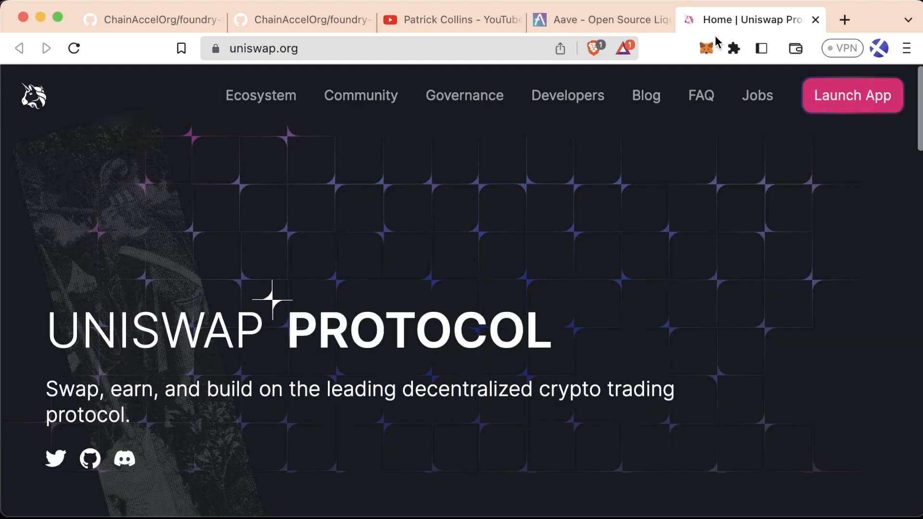
pyautogui.click(852, 95)
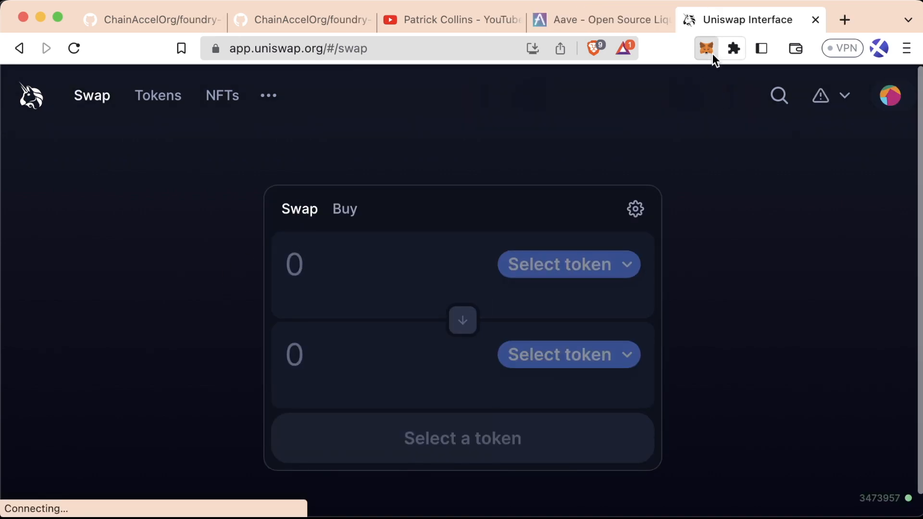
pyautogui.click(704, 48)
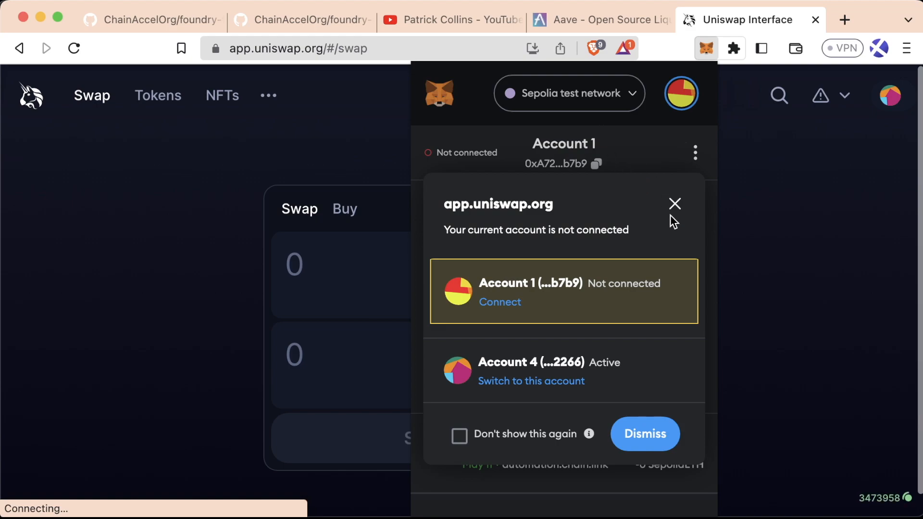
pyautogui.click(675, 204)
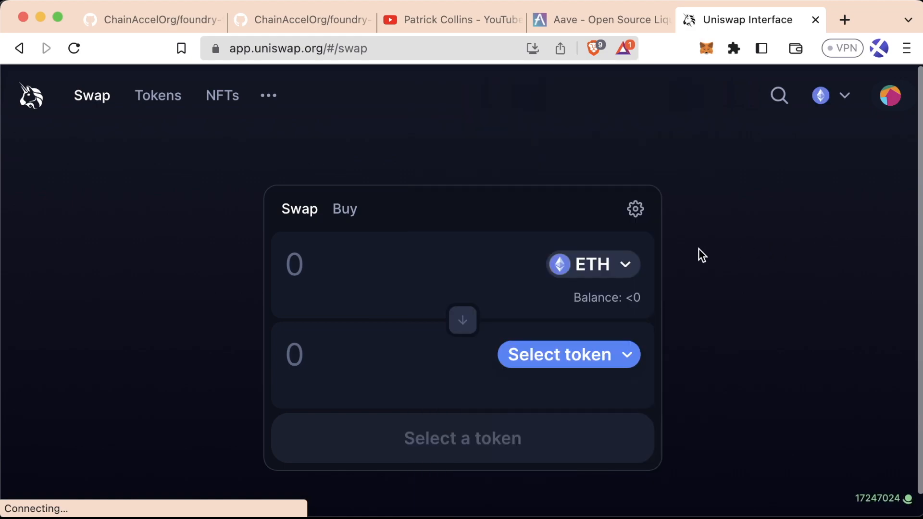
# Set AAVE as the swap output token, check the supported networks, and revisit the Aave tab
pyautogui.click(567, 353)
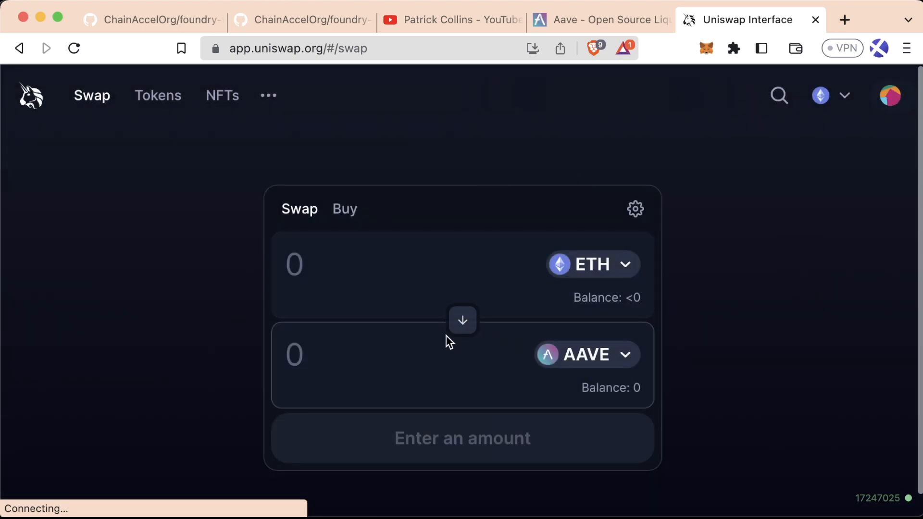
pyautogui.moveTo(761, 282)
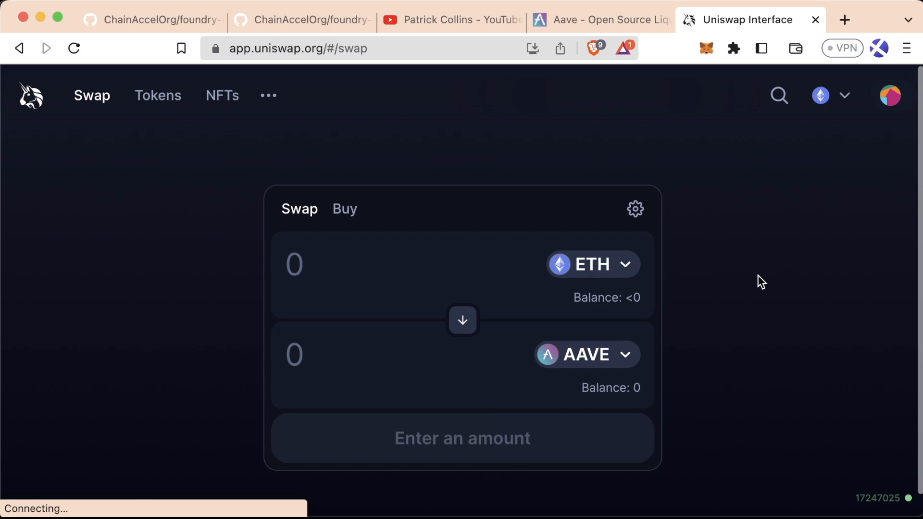
pyautogui.click(831, 95)
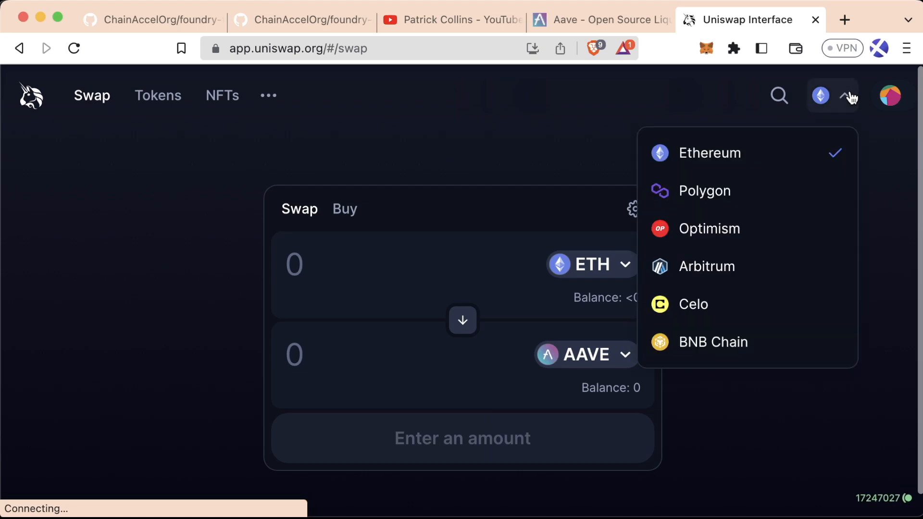
pyautogui.click(599, 19)
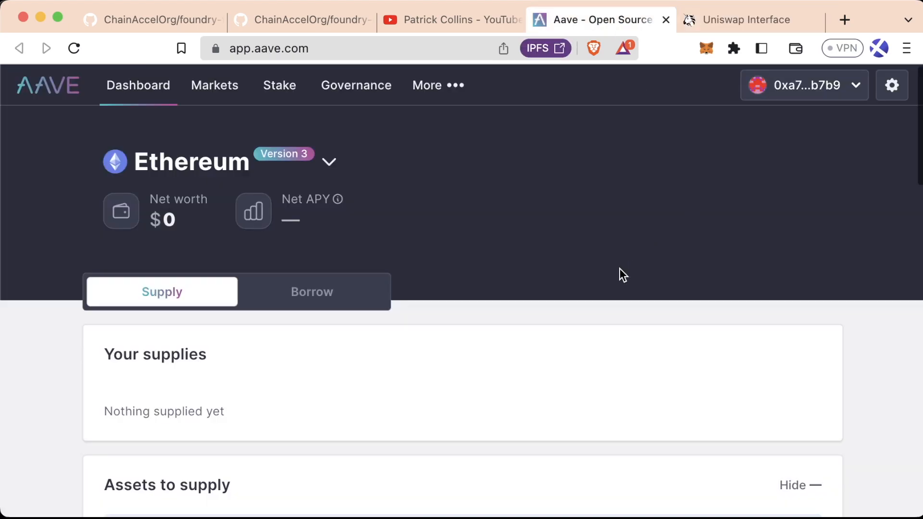
# Scroll through Patrick Collins' YouTube Videos page of older DeFi and smart contract videos
pyautogui.click(451, 19)
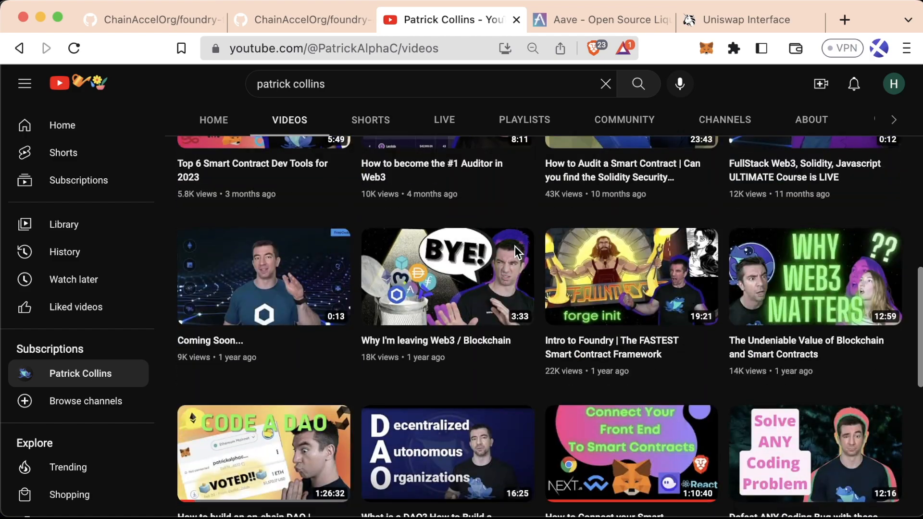
pyautogui.scroll(-3)
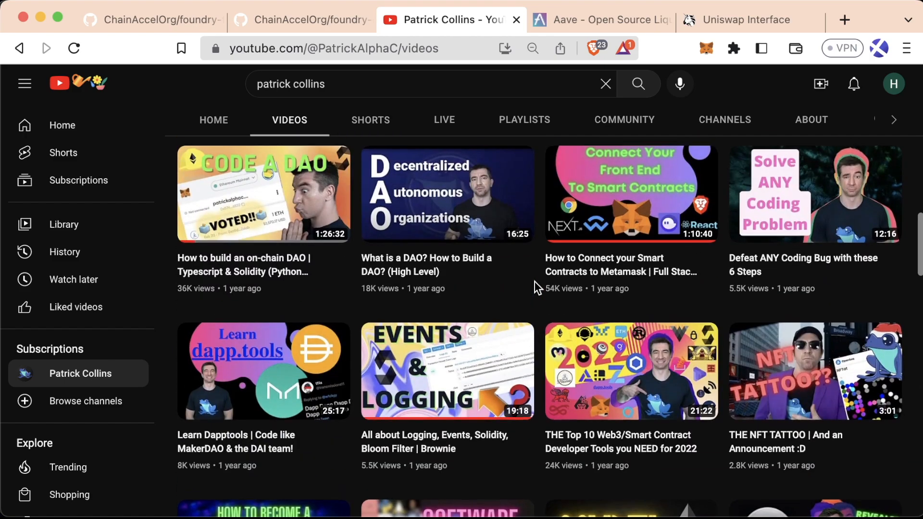
pyautogui.scroll(-3)
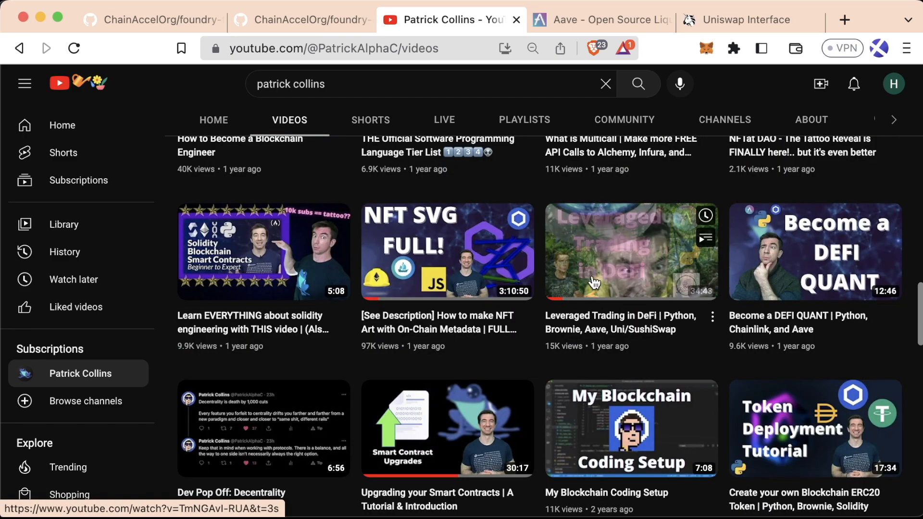
pyautogui.moveTo(802, 250)
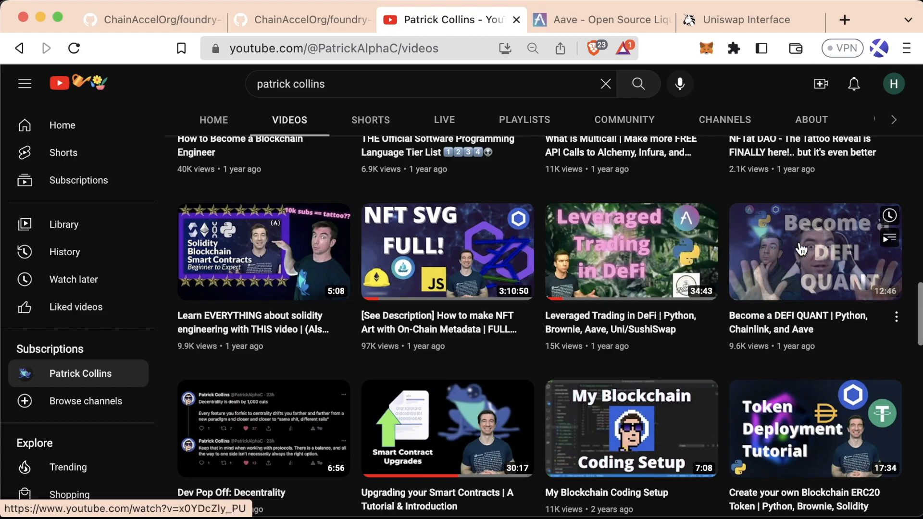
pyautogui.scroll(-3)
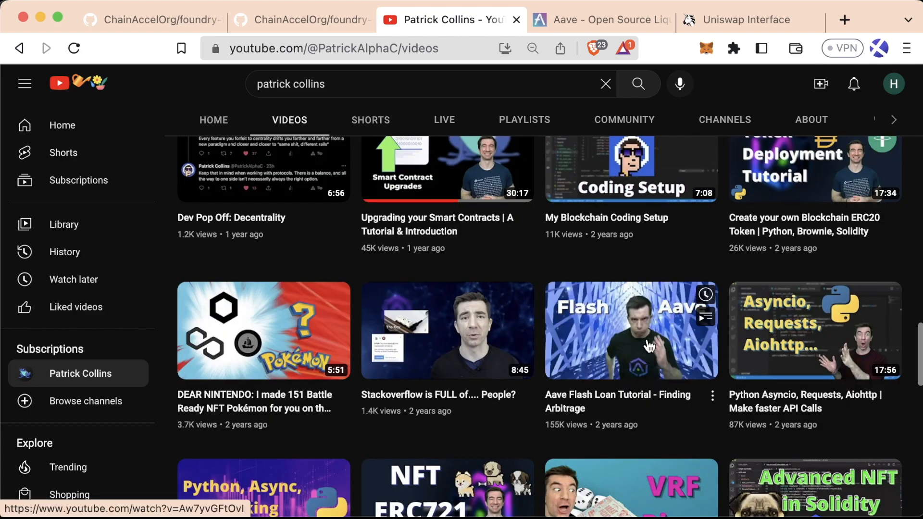
pyautogui.scroll(-3)
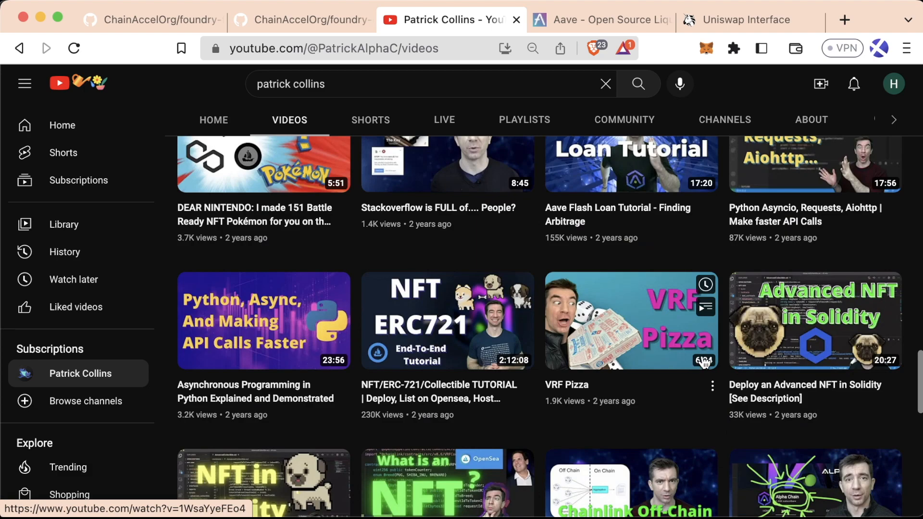
pyautogui.scroll(3)
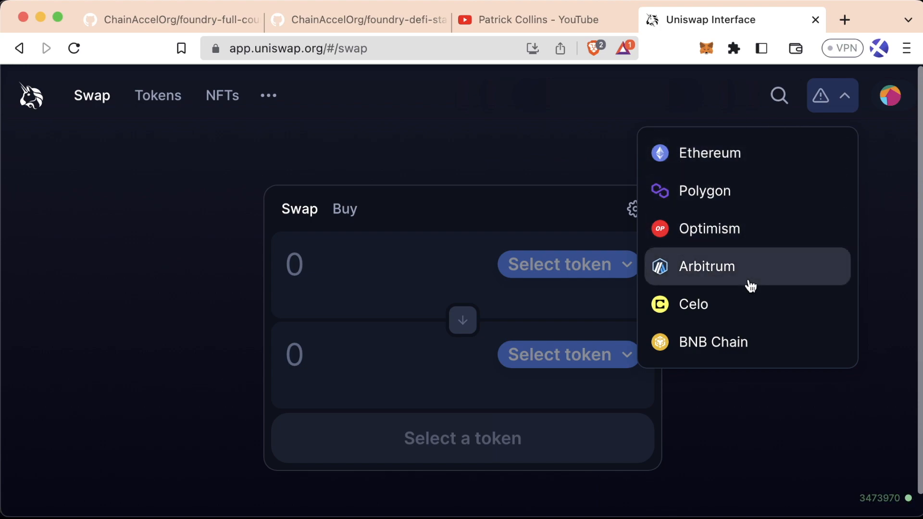
pyautogui.moveTo(676, 241)
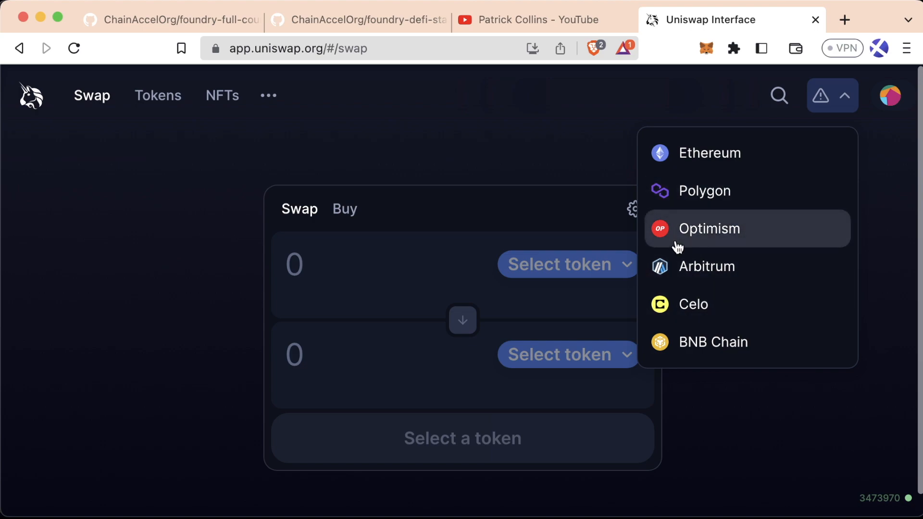
pyautogui.moveTo(505, 158)
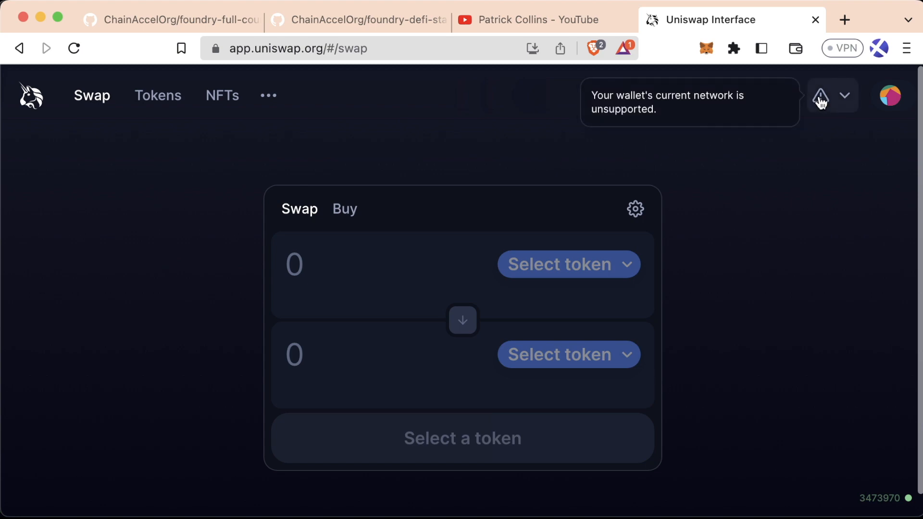
# Review Uniswap's supported networks and its unsupported-network warning for the wallet
pyautogui.click(844, 95)
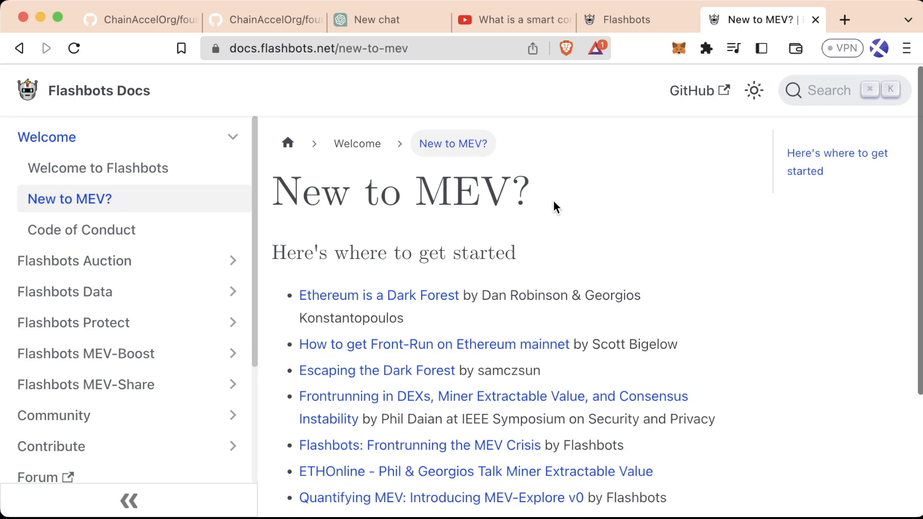
# Highlight the 'New to MEV?' title and scroll through the starter MEV reading list
pyautogui.moveTo(353, 203); pyautogui.dragTo(529, 203)
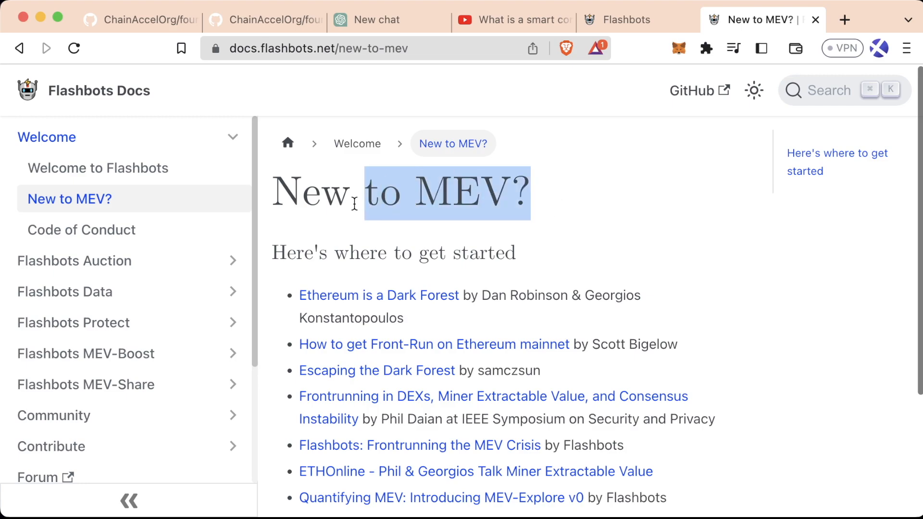
pyautogui.scroll(-3)
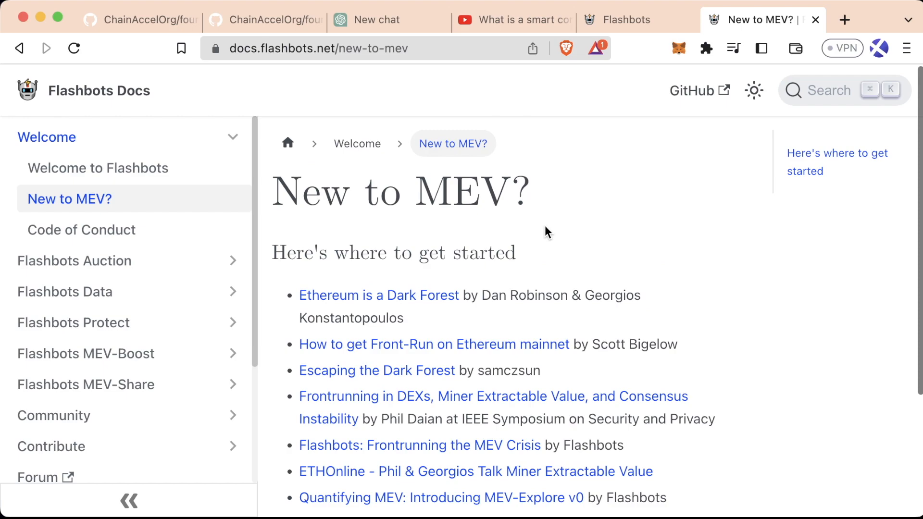
pyautogui.moveTo(540, 222)
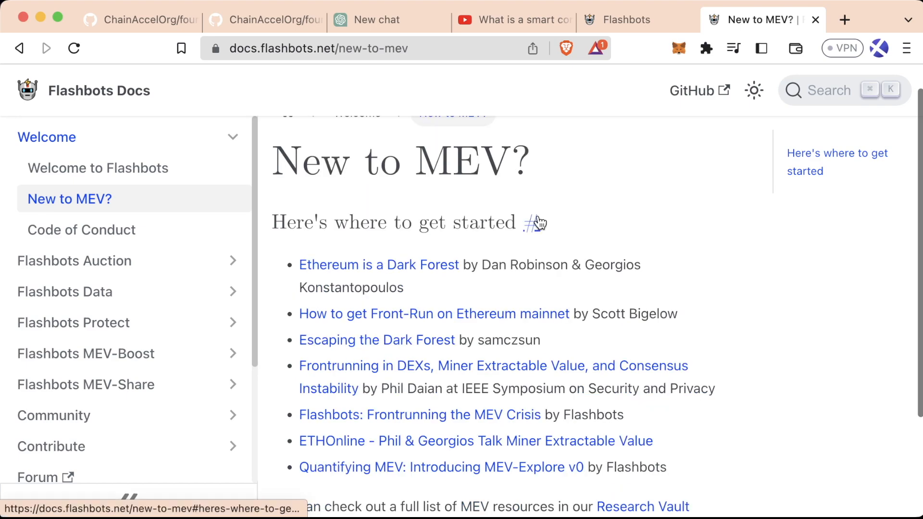
pyautogui.scroll(-3)
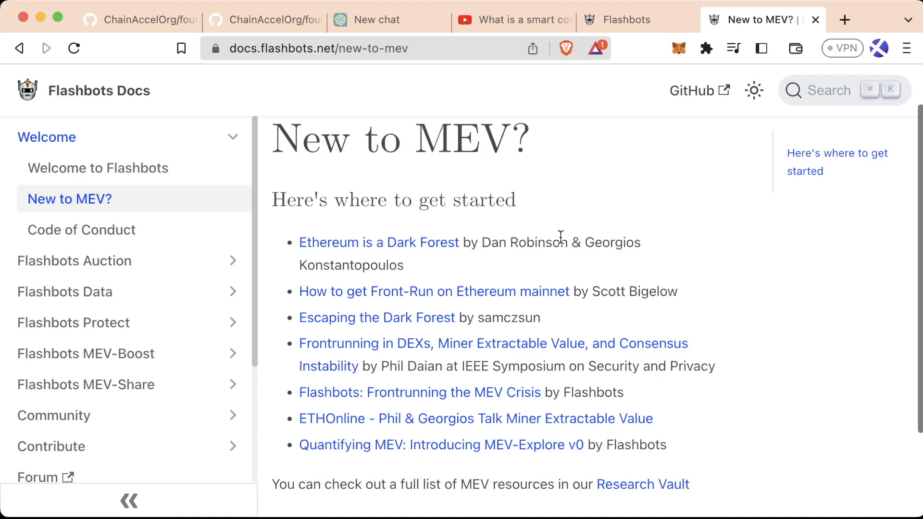
pyautogui.moveTo(552, 255)
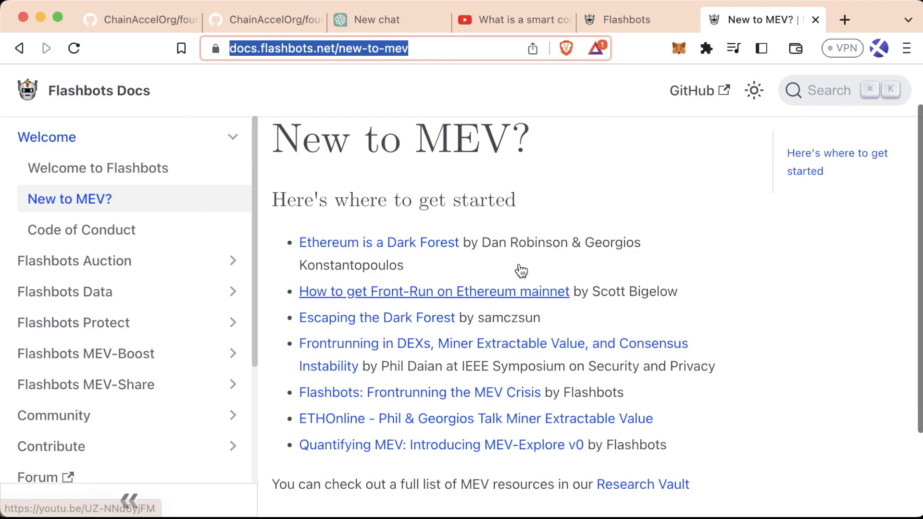
pyautogui.moveTo(388, 317)
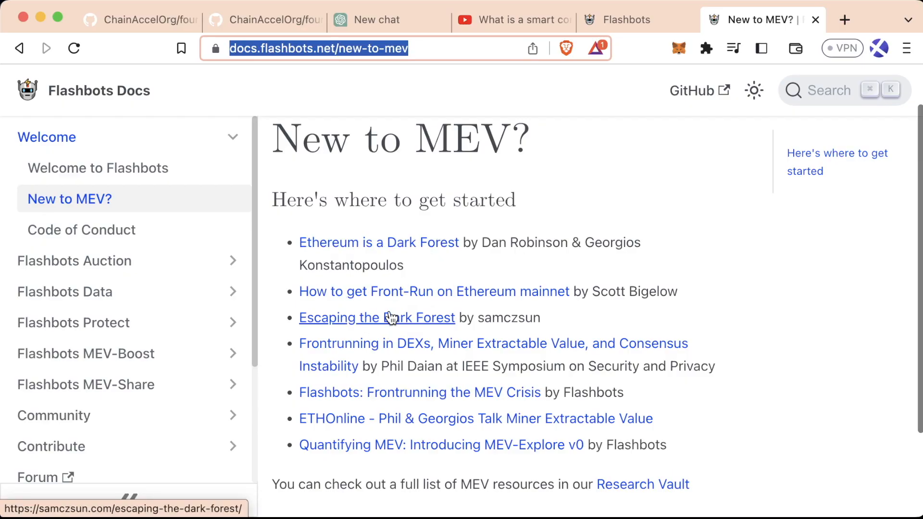
pyautogui.moveTo(537, 262)
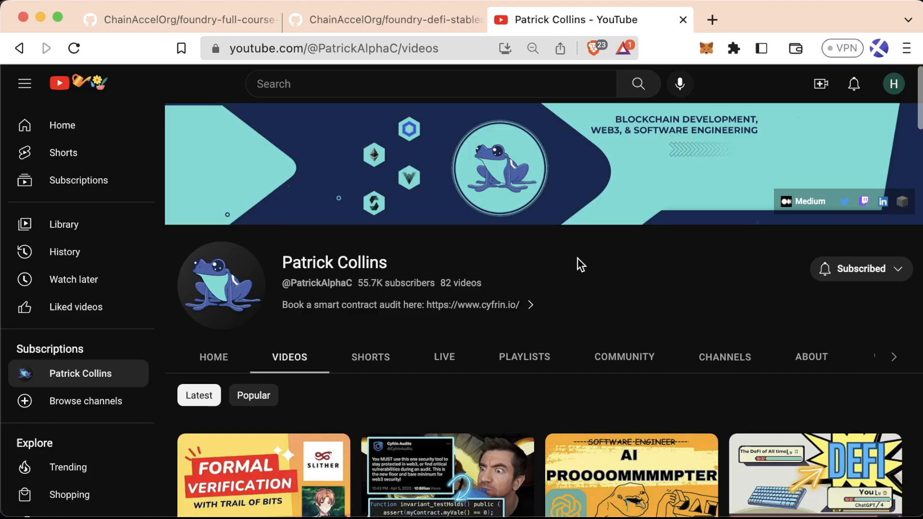
# Search YouTube for 'stablecoins, but actually'
pyautogui.write('stablecoins, but actually')
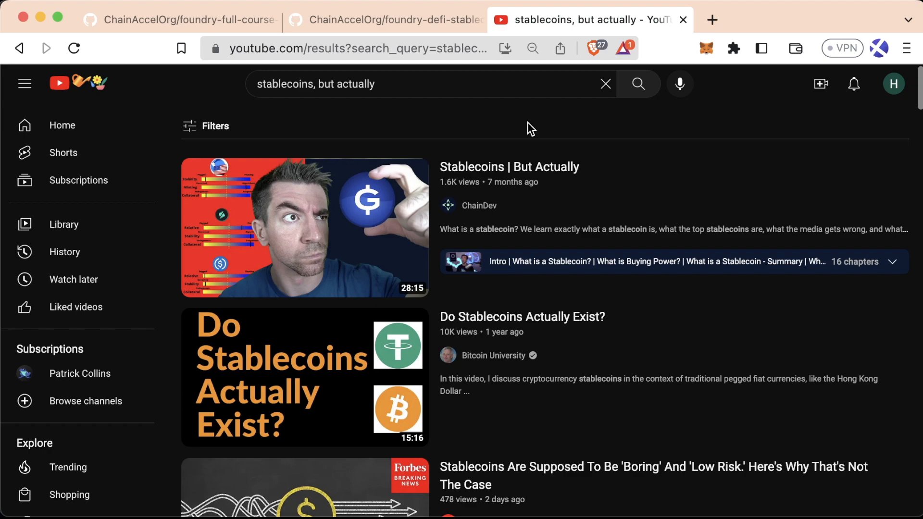
# Start a fresh ChatGPT conversation in a new tab
pyautogui.click(711, 19)
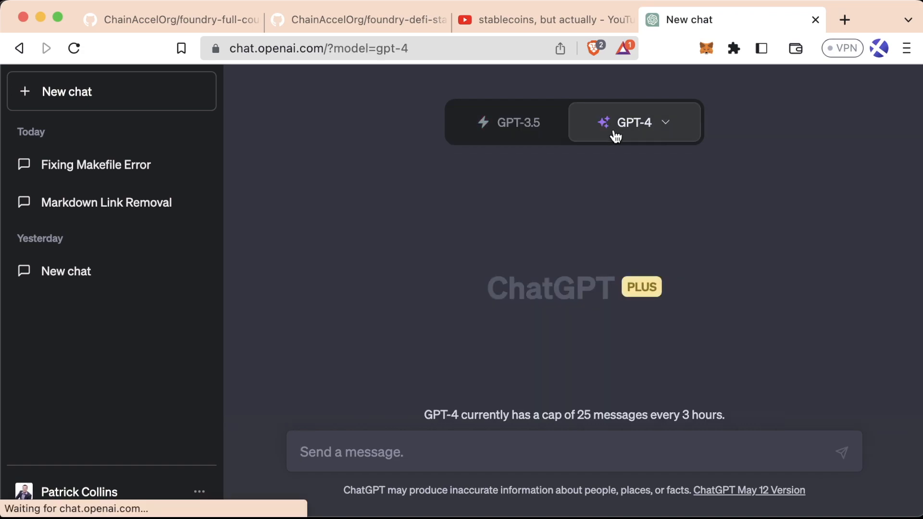
# View the foundry-defi-stablecoin-f23 repo, then foundry-full-course-f23 and its Discussions page
pyautogui.click(357, 19)
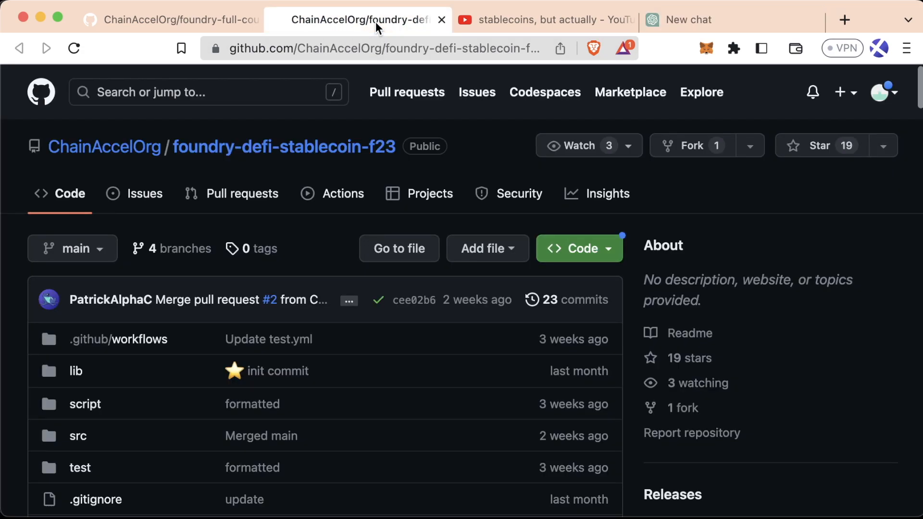
pyautogui.click(171, 19)
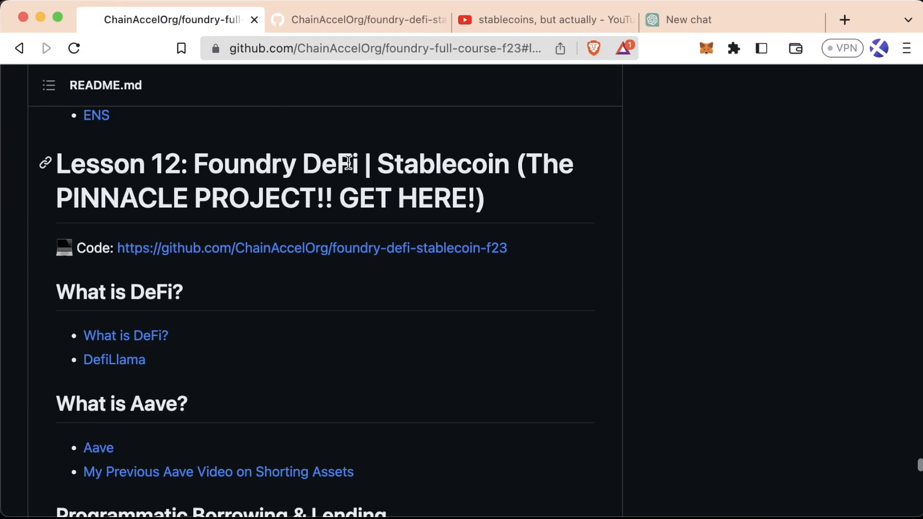
pyautogui.scroll(3)
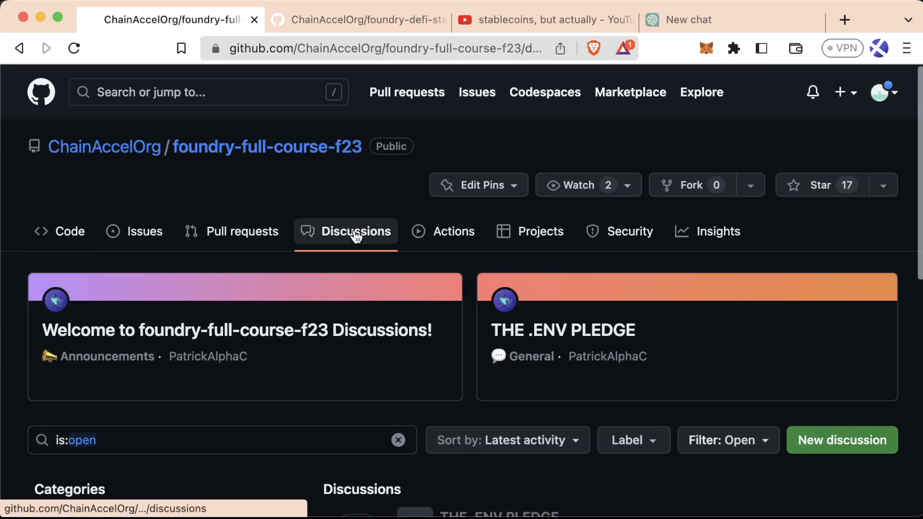
pyautogui.moveTo(380, 255)
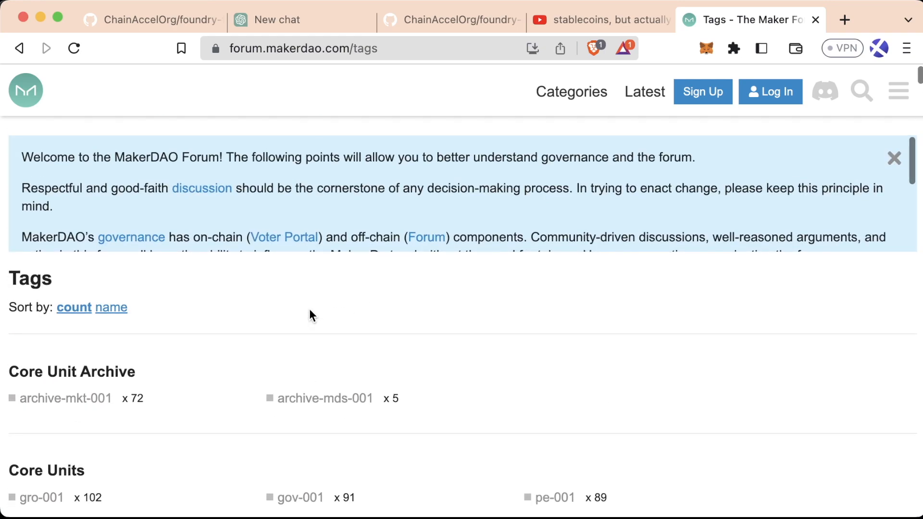
# Scroll through the MakerDAO Forum Tags page
pyautogui.scroll(-3)
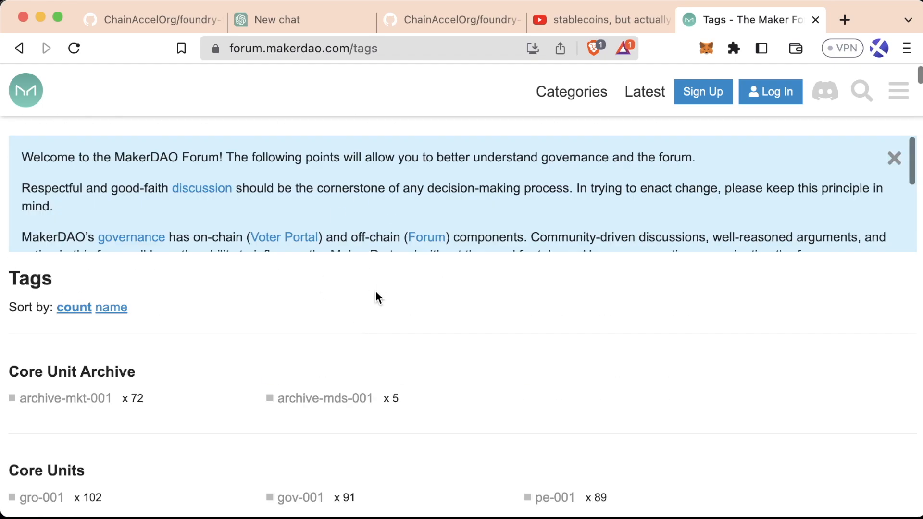
pyautogui.moveTo(556, 238)
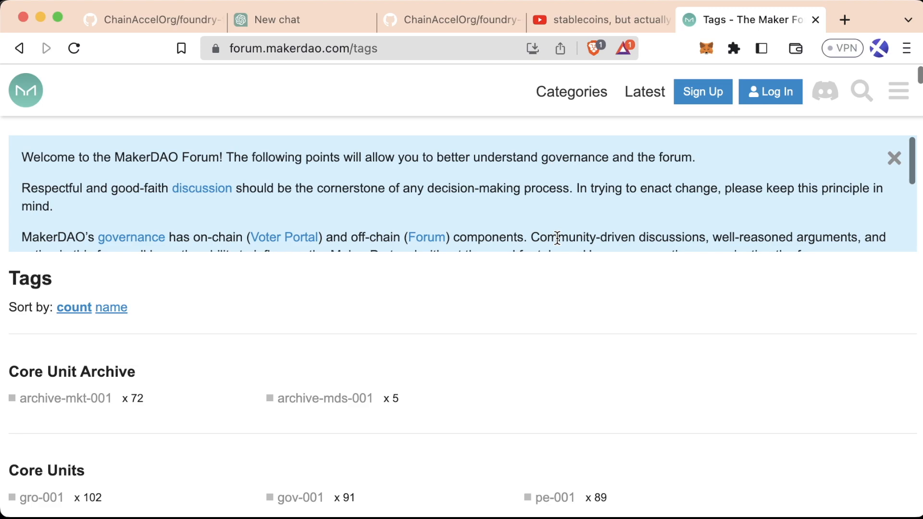
# Return to the YouTube 'stablecoins, but actually' search results
pyautogui.click(598, 19)
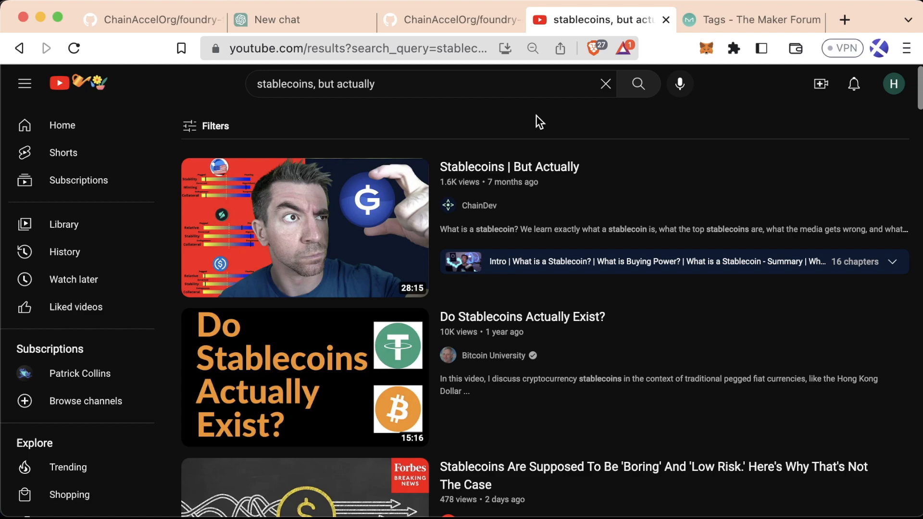
# Revisit foundry-defi-stablecoin-f23 and highlight the course README's Lesson 12 stablecoin heading
pyautogui.click(451, 20)
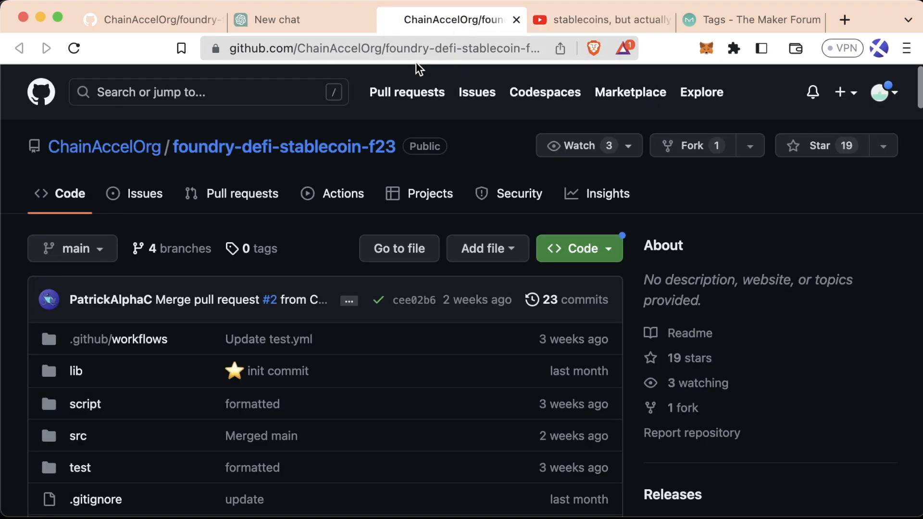
pyautogui.moveTo(309, 174)
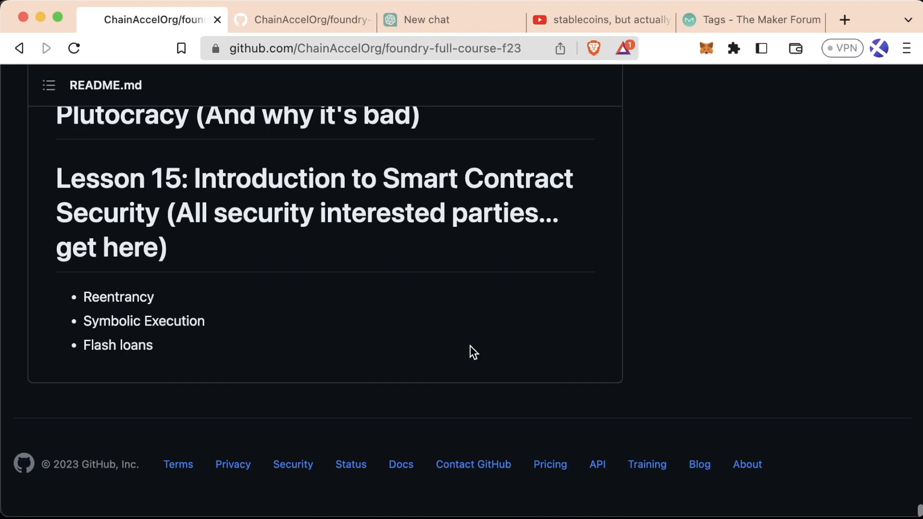
pyautogui.scroll(3)
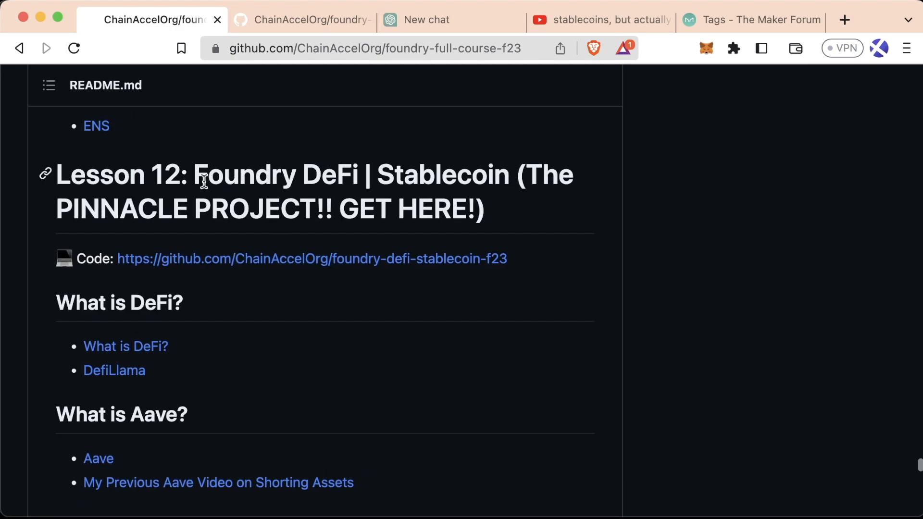
pyautogui.moveTo(518, 226)
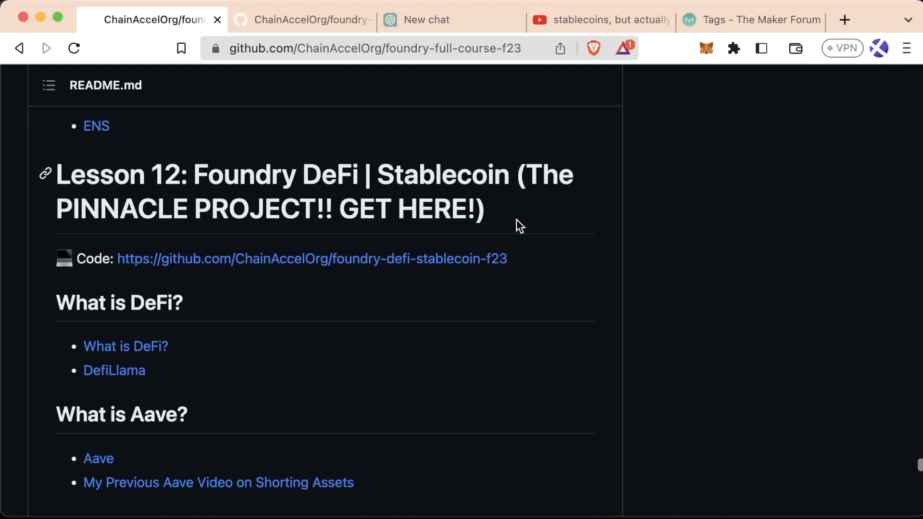
pyautogui.moveTo(509, 220)
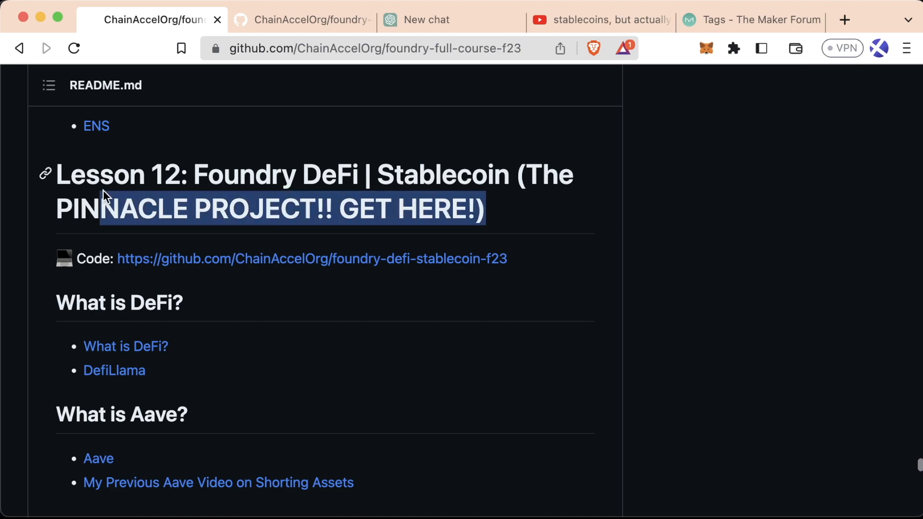
pyautogui.moveTo(106, 195); pyautogui.dragTo(509, 170)
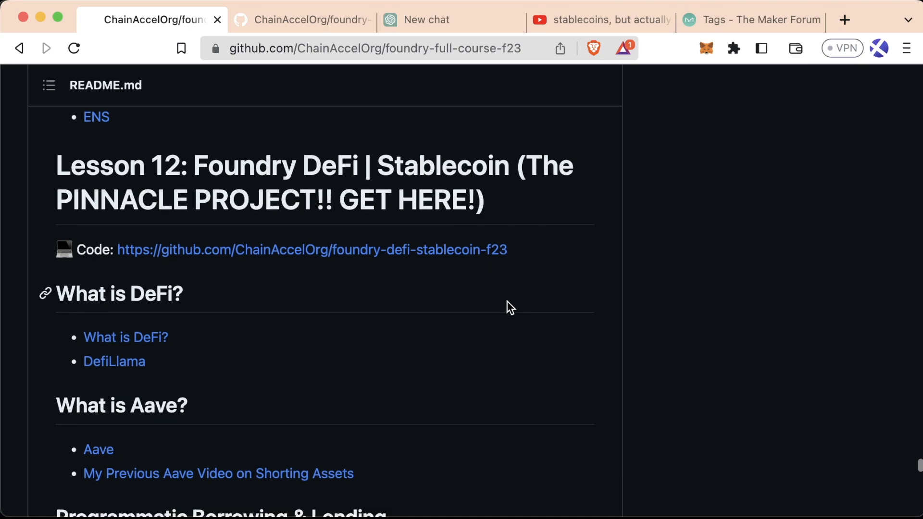
pyautogui.scroll(-3)
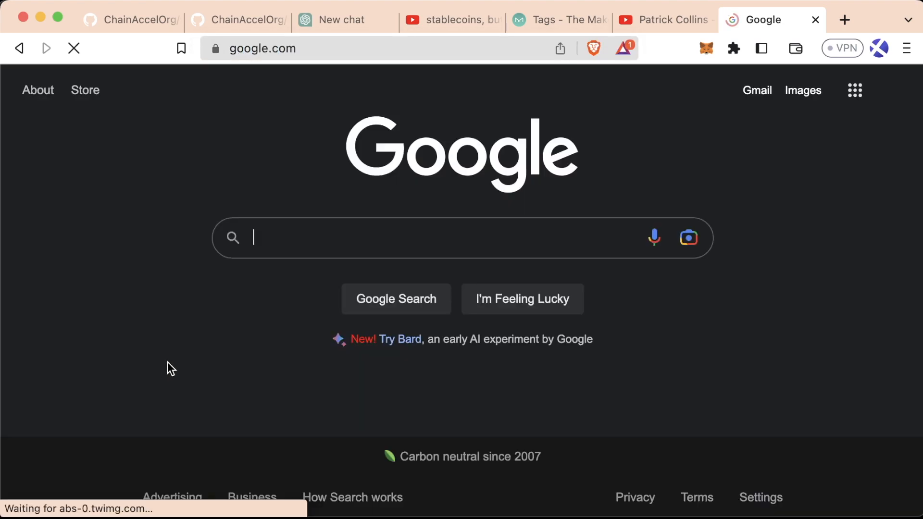
# Search Google for 'learn defi' and scroll to Coinbase's 'What is DeFi?' result
pyautogui.write('learn defi')
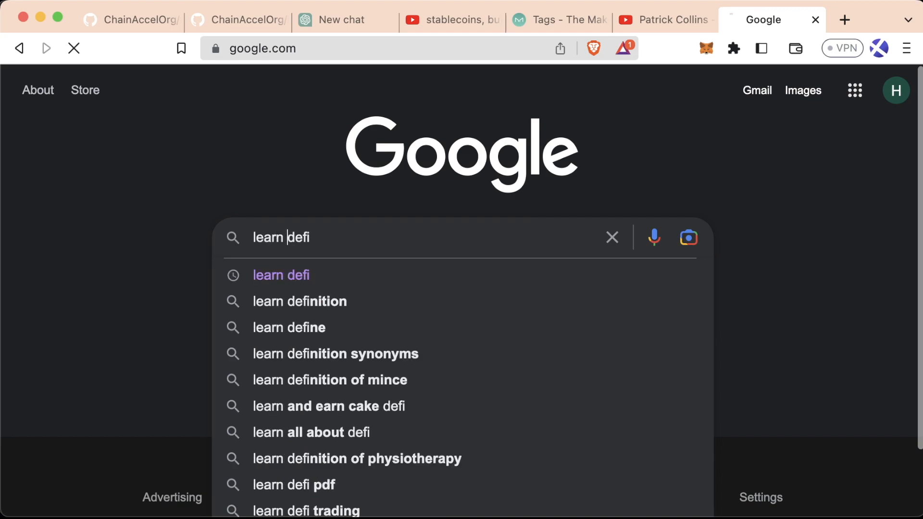
pyautogui.press('Enter')
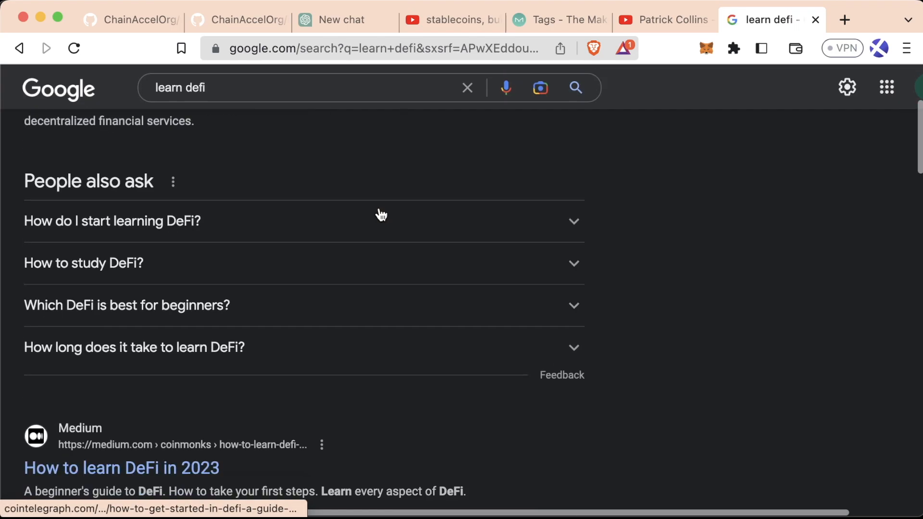
pyautogui.scroll(-3)
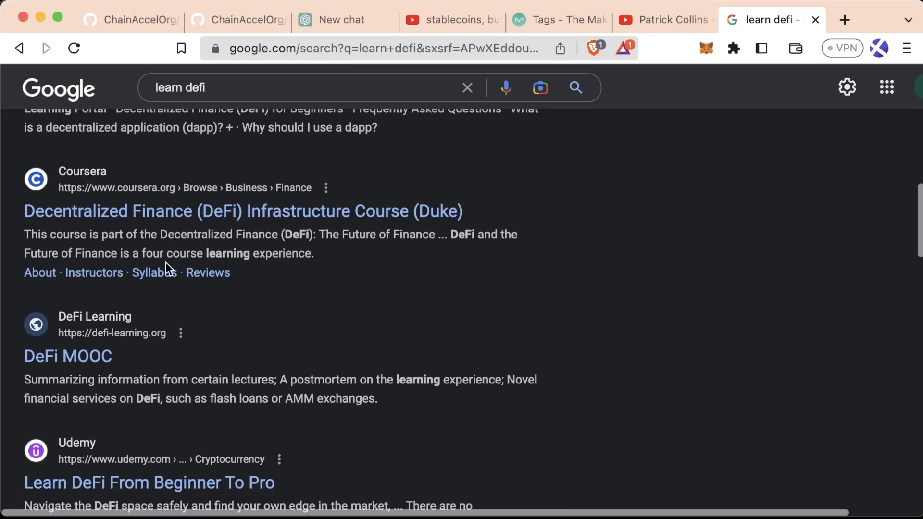
pyautogui.scroll(-3)
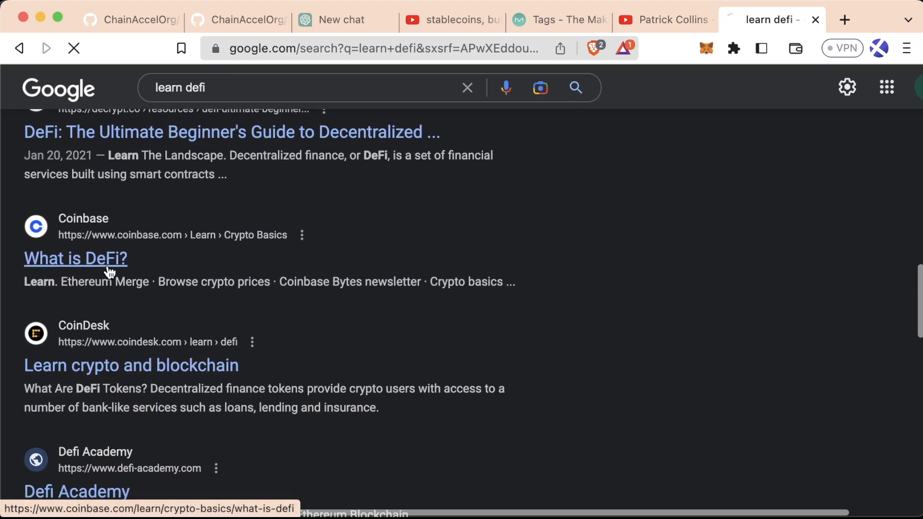
# Open Coinbase's 'What is DeFi?' article and scroll to its benefits list
pyautogui.click(75, 259)
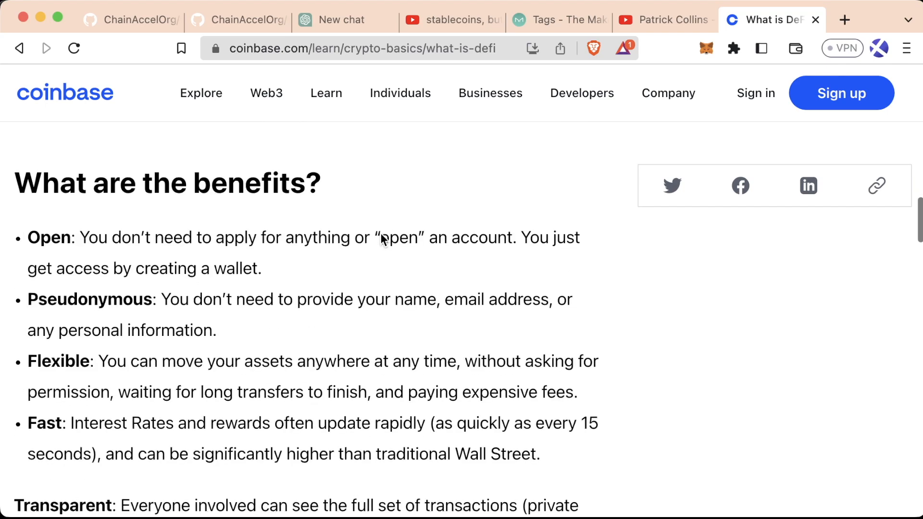
pyautogui.scroll(-3)
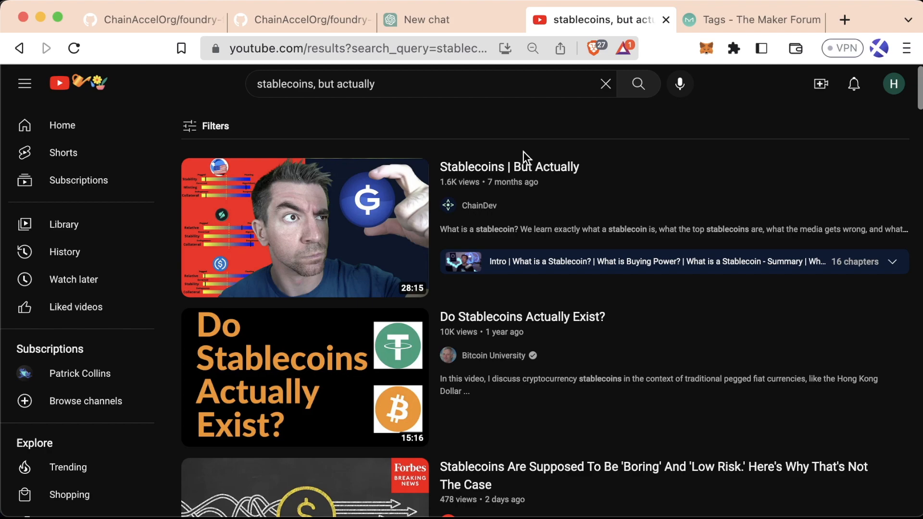
# Alternate between foundry-defi-stablecoin-f23 and the YouTube stablecoins results, ending on the repo
pyautogui.click(299, 19)
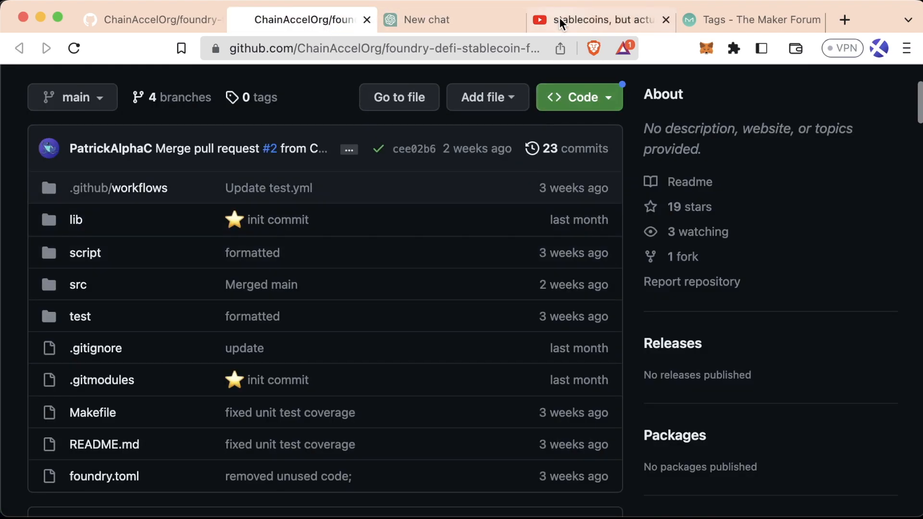
pyautogui.click(594, 20)
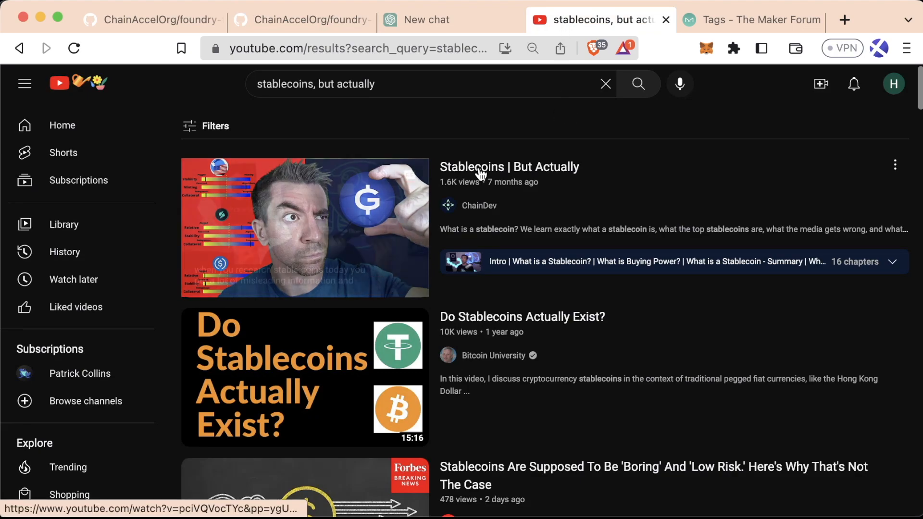
pyautogui.click(300, 19)
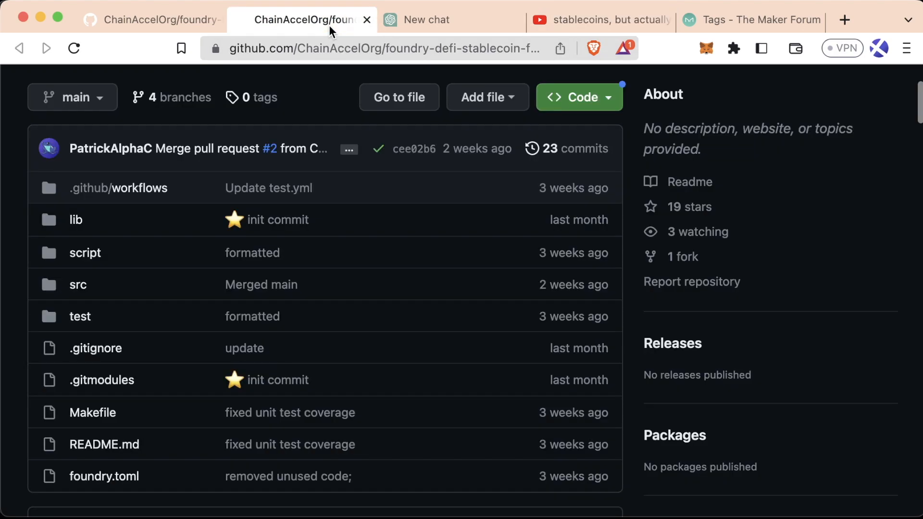